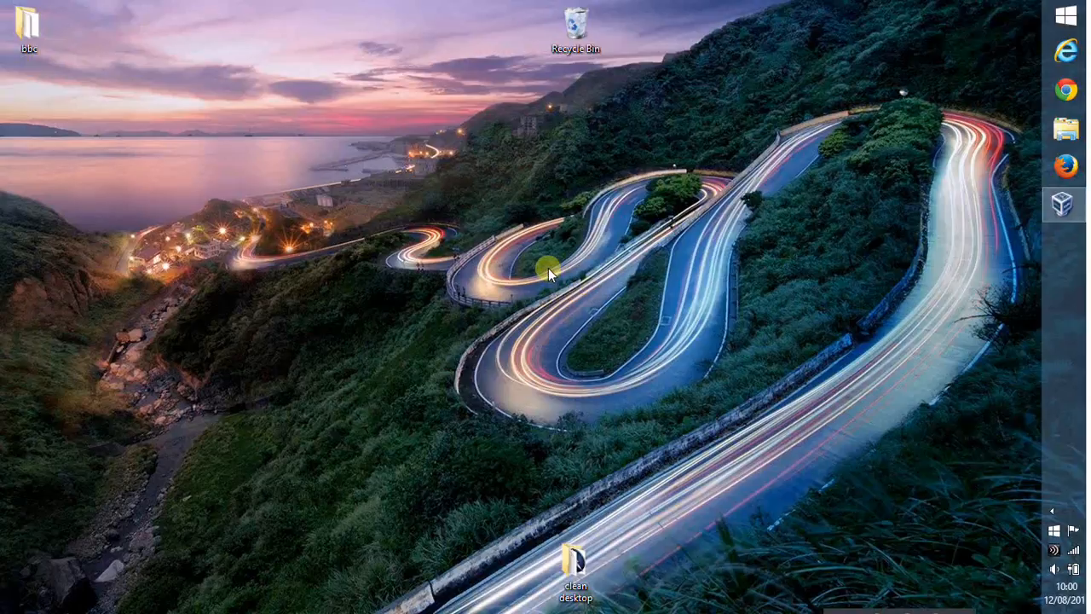
{"action": "mouse_move", "coordinate": [1032, 191]}
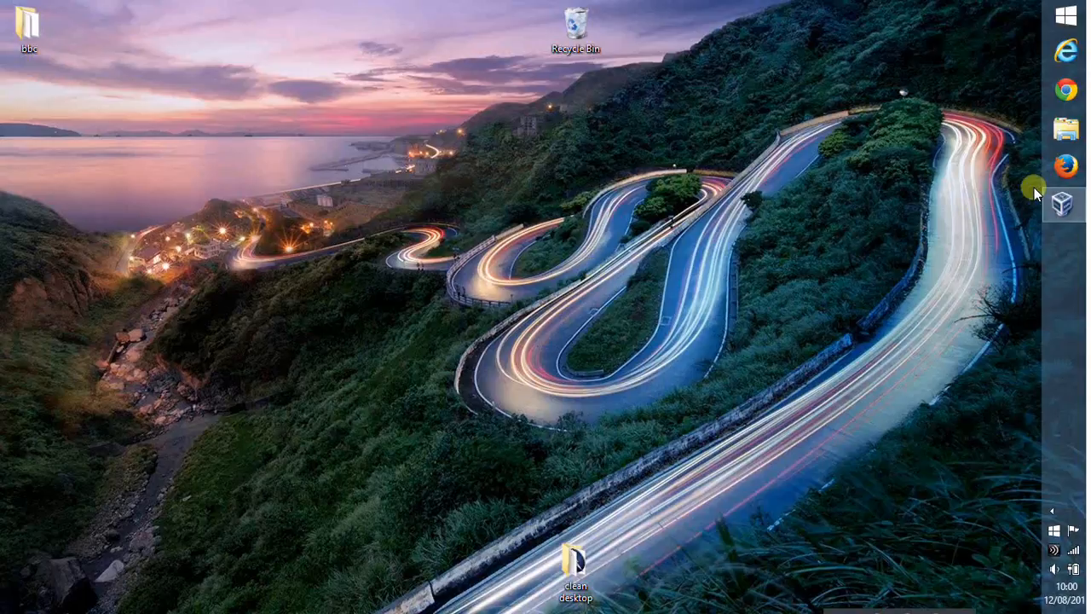
{"action": "mouse_move", "coordinate": [547, 266]}
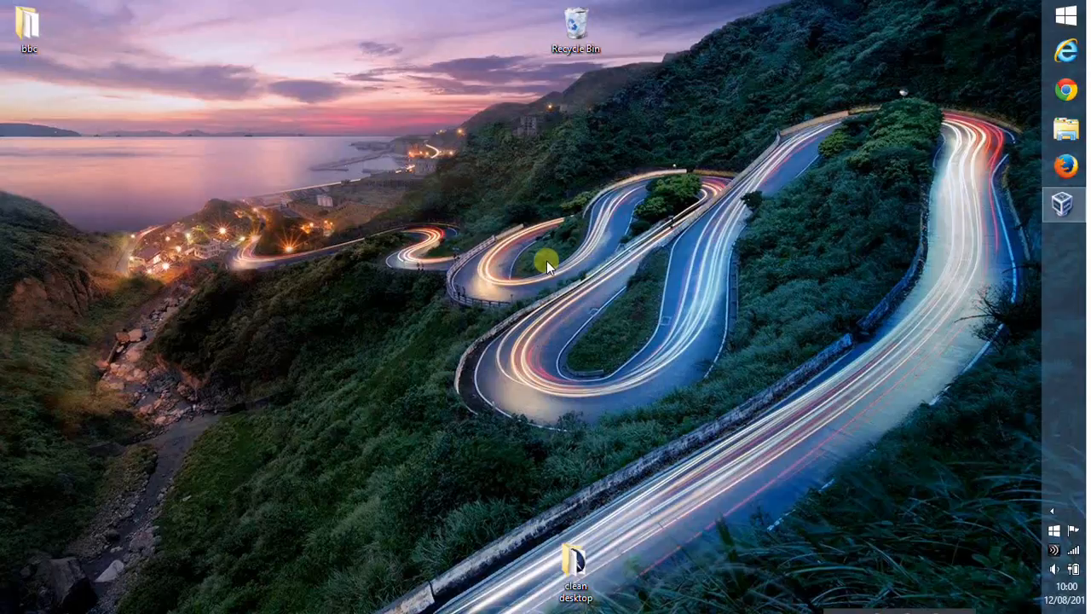
{"action": "mouse_move", "coordinate": [1003, 181]}
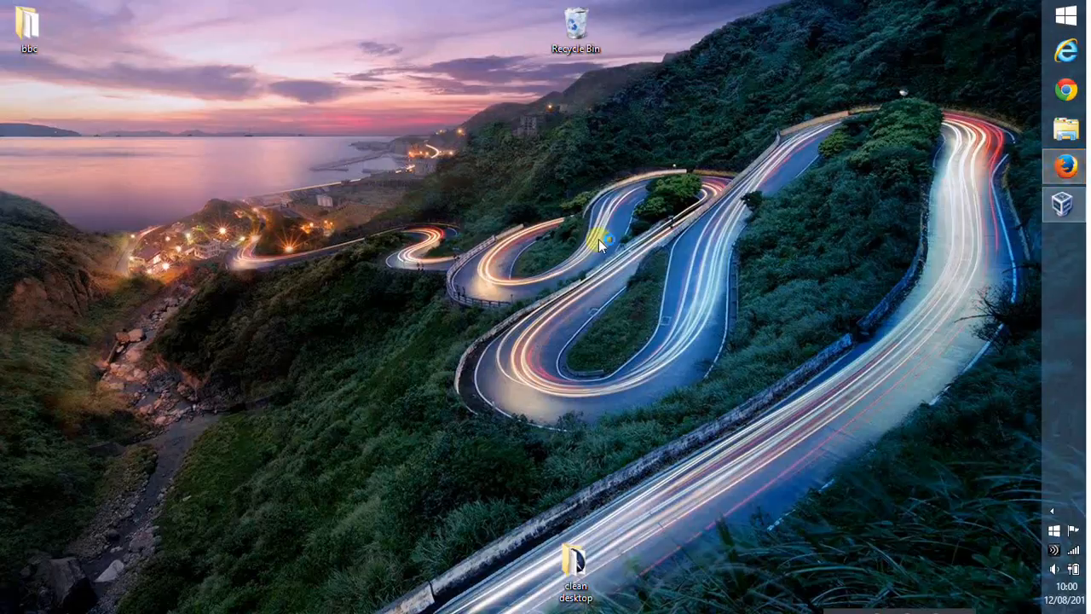
{"action": "mouse_move", "coordinate": [503, 281]}
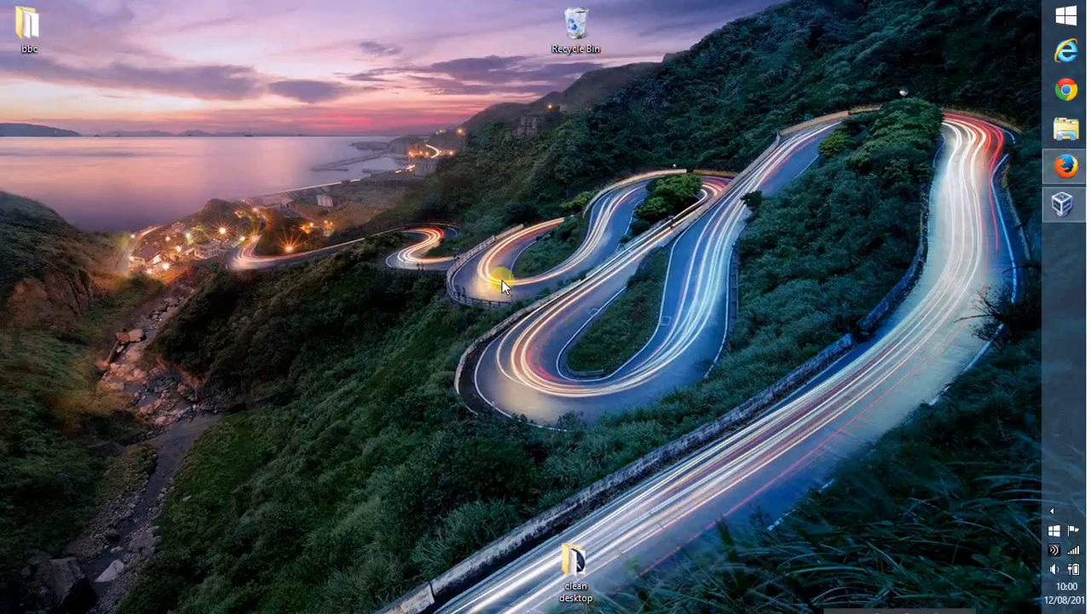
Start Firefox with the chosen profile and show the empty Network panel via the developer tools
{"action": "left_click", "coordinate": [1064, 167]}
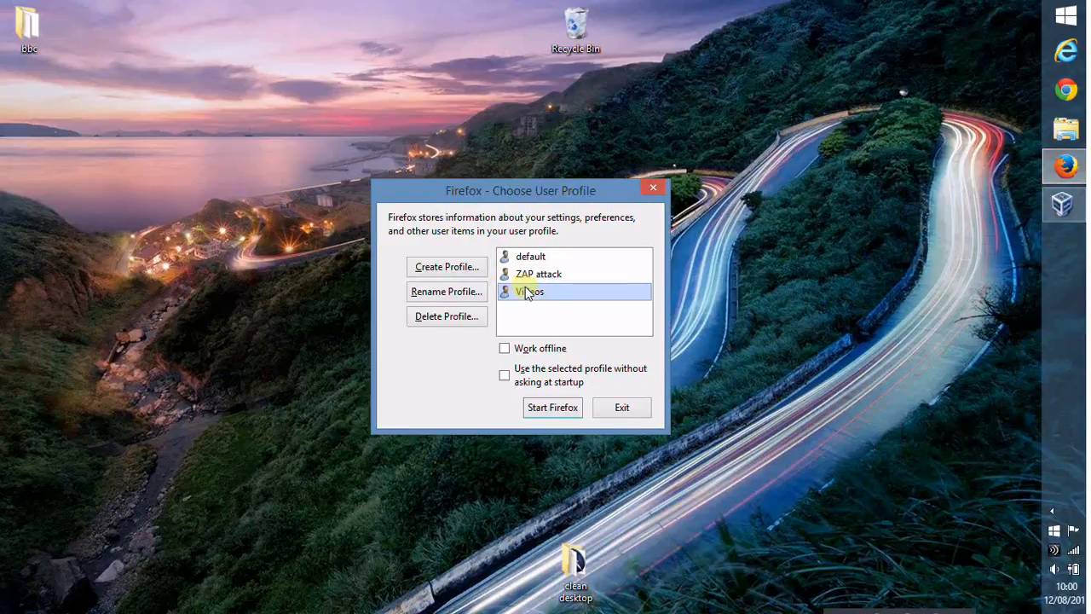
{"action": "left_click", "coordinate": [621, 405]}
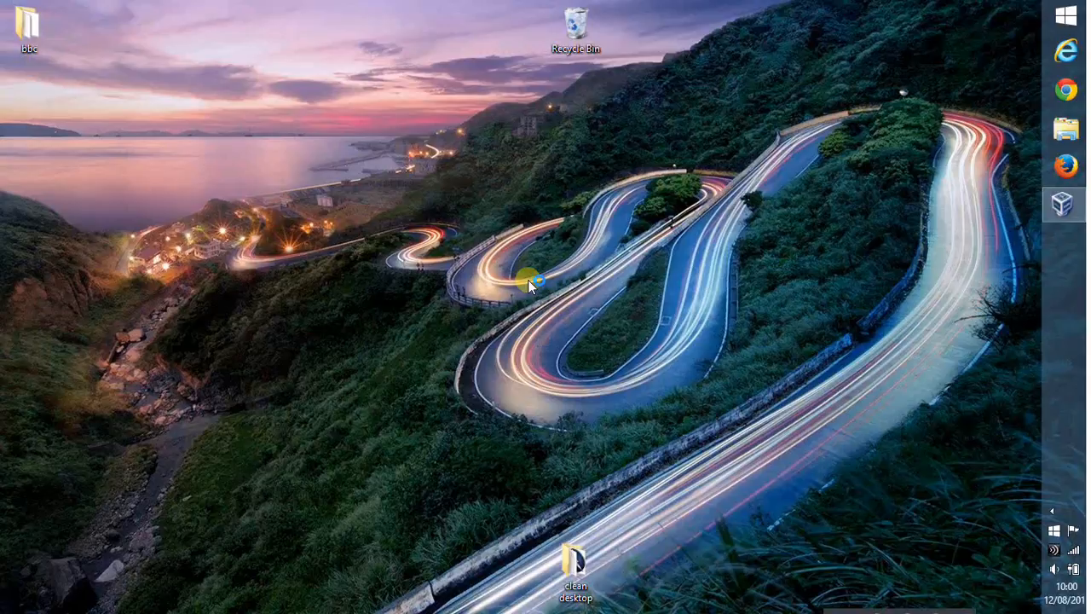
{"action": "left_click", "coordinate": [1065, 166]}
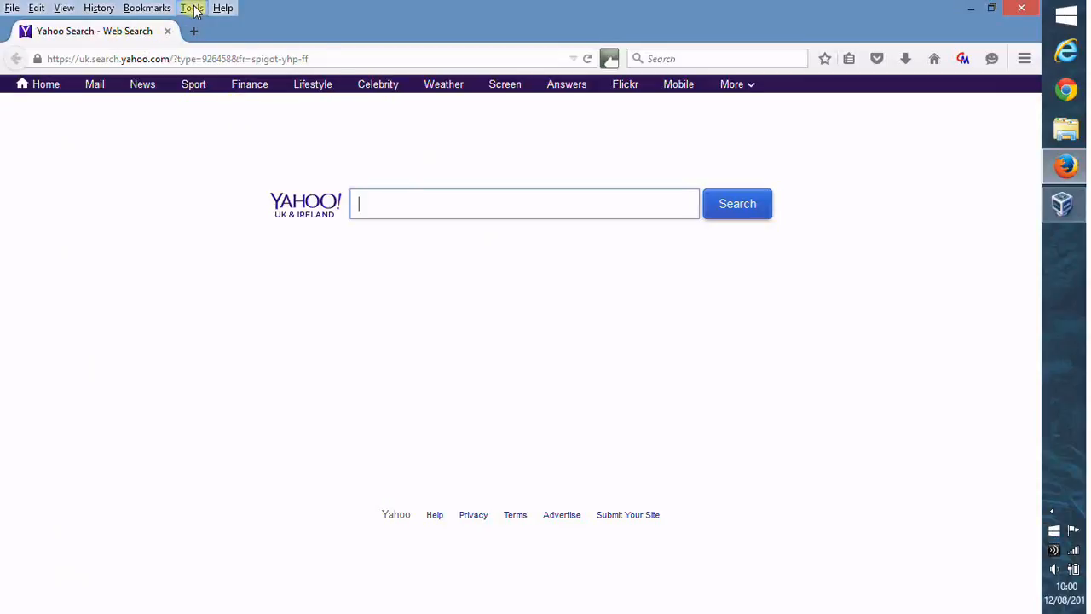
{"action": "left_click", "coordinate": [191, 7]}
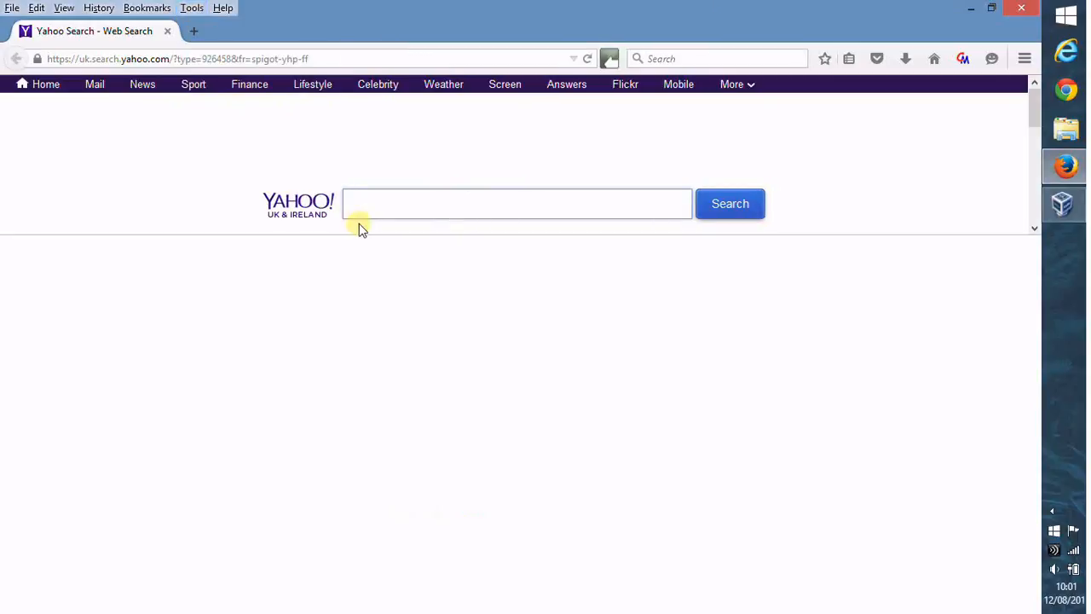
{"action": "key", "text": "F12"}
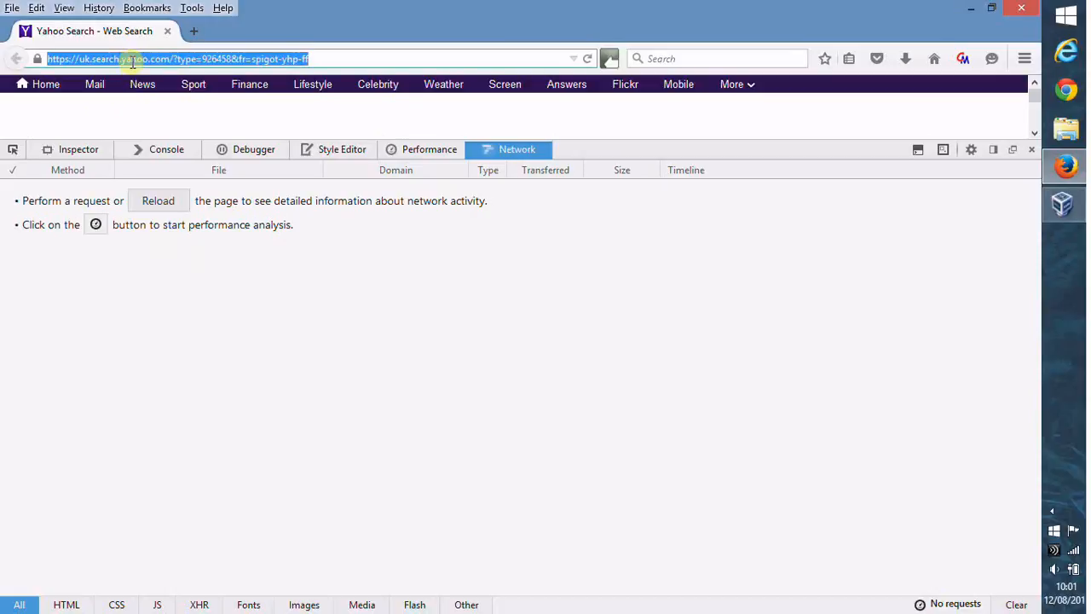
{"action": "type", "text": "www."}
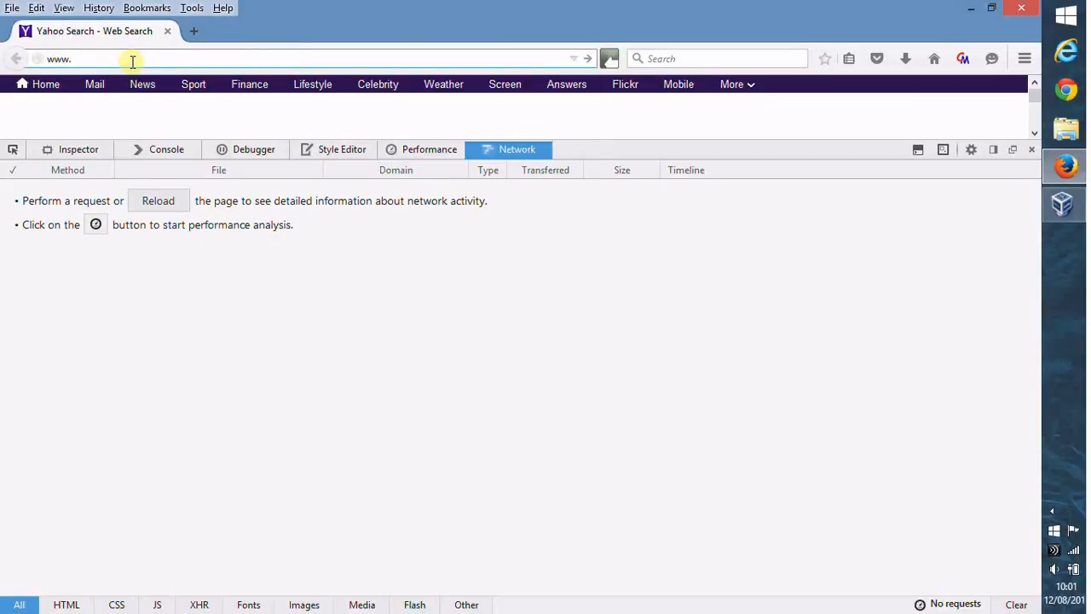
{"action": "type", "text": "bbc.co.uk"}
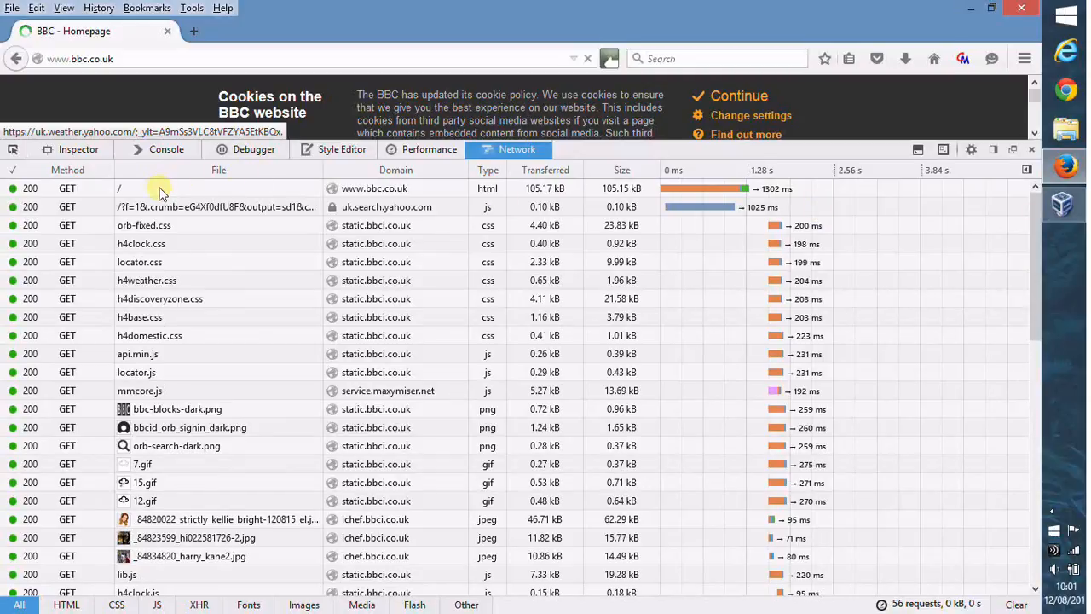
{"action": "left_click", "coordinate": [119, 188]}
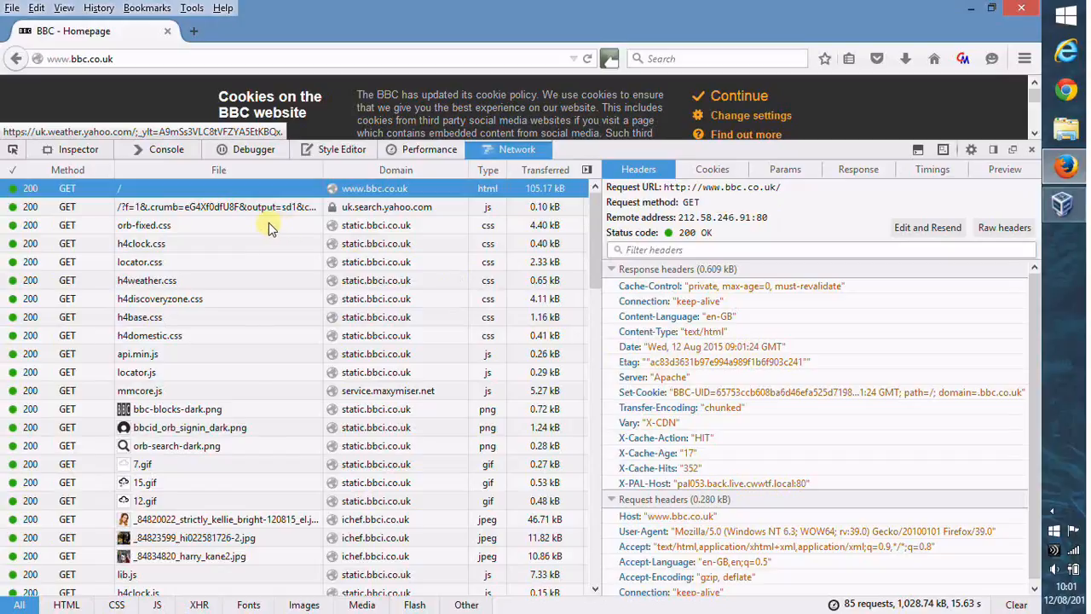
Inspect the orb-fixed.css request headers revealing Server: Apache/2.2.15 (Unix)
{"action": "left_click", "coordinate": [143, 225]}
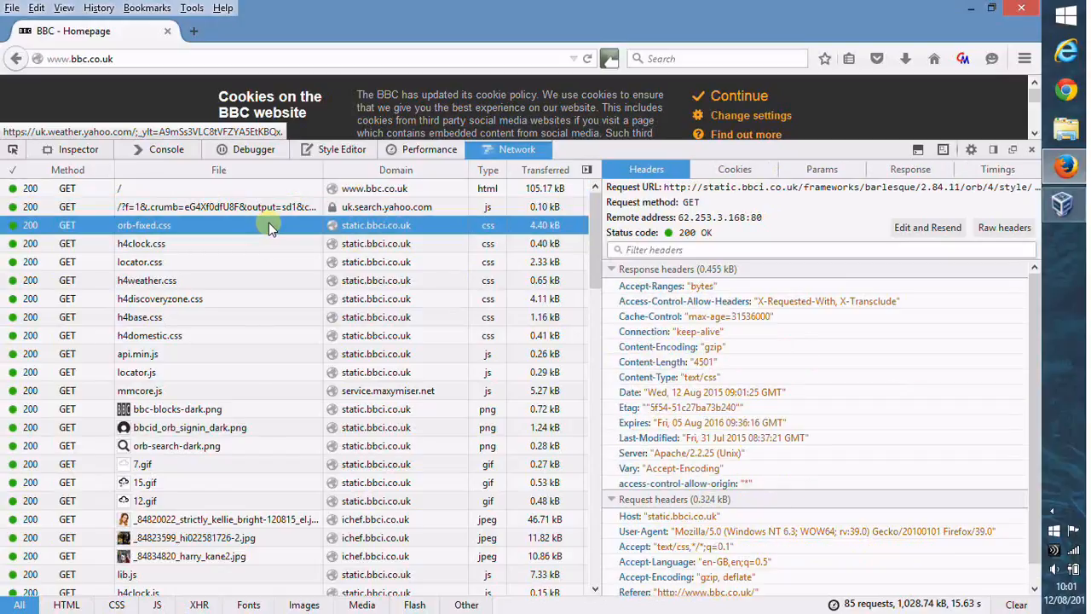
{"action": "mouse_move", "coordinate": [300, 230]}
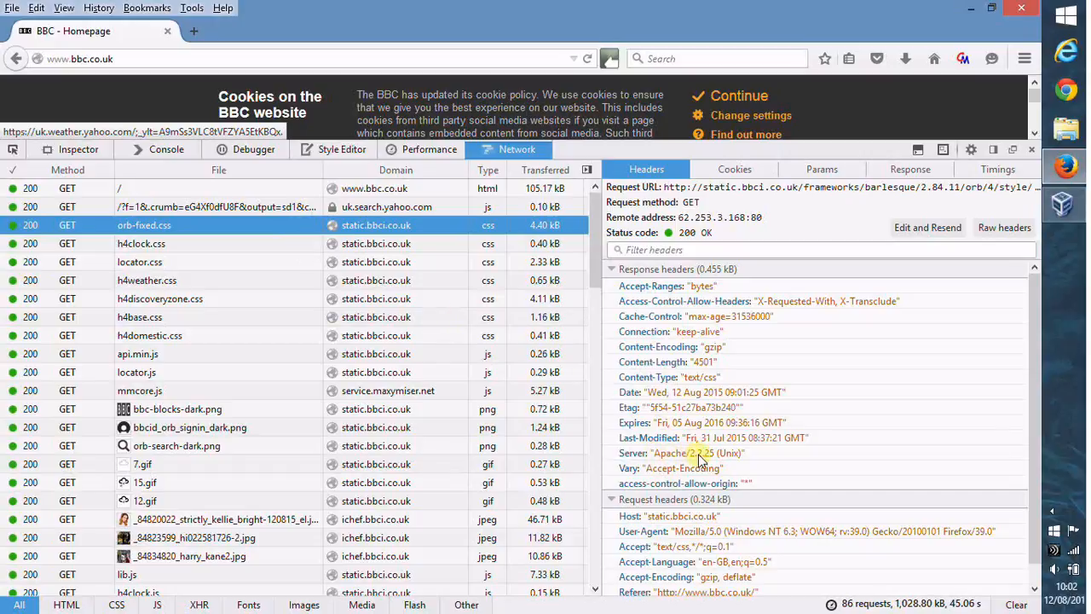
{"action": "mouse_move", "coordinate": [665, 457]}
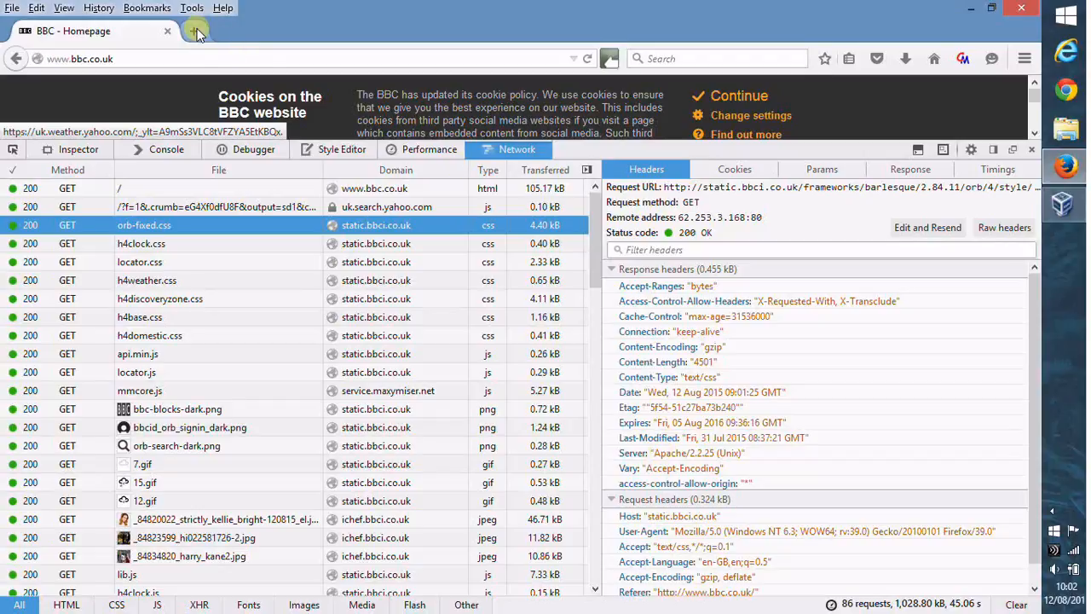
{"action": "mouse_move", "coordinate": [196, 31]}
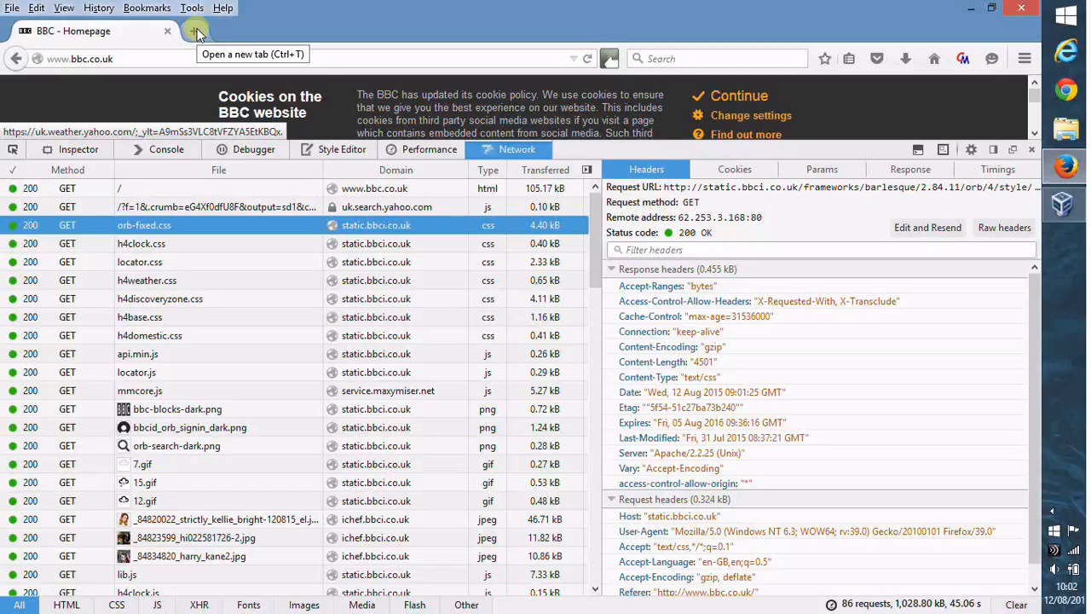
In a new tab, load the Apache HTTP Server Project site from the bookmarks
{"action": "left_click", "coordinate": [196, 31]}
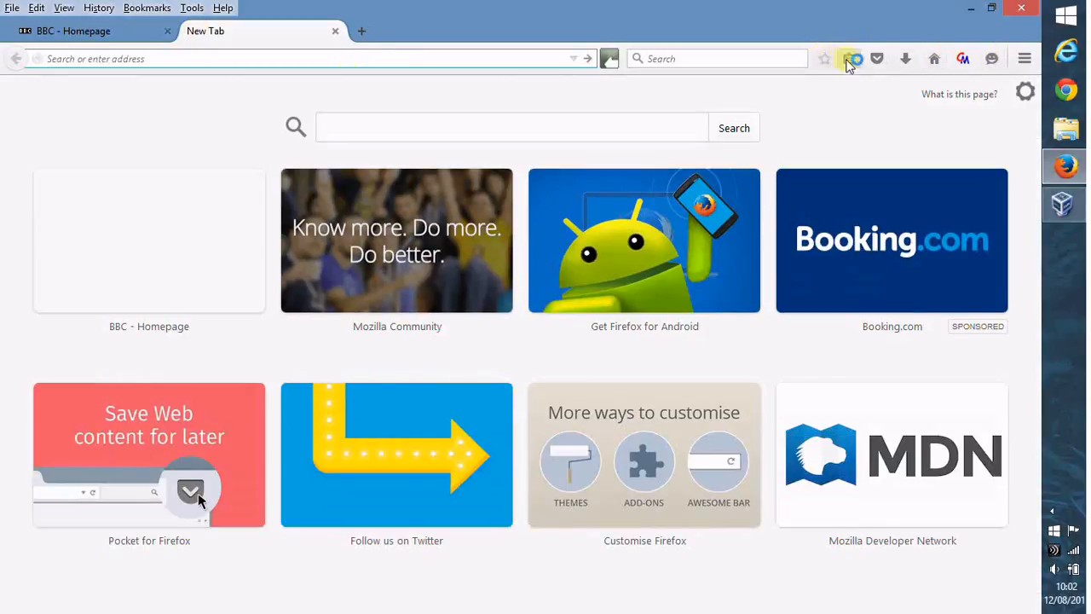
{"action": "left_click", "coordinate": [849, 58]}
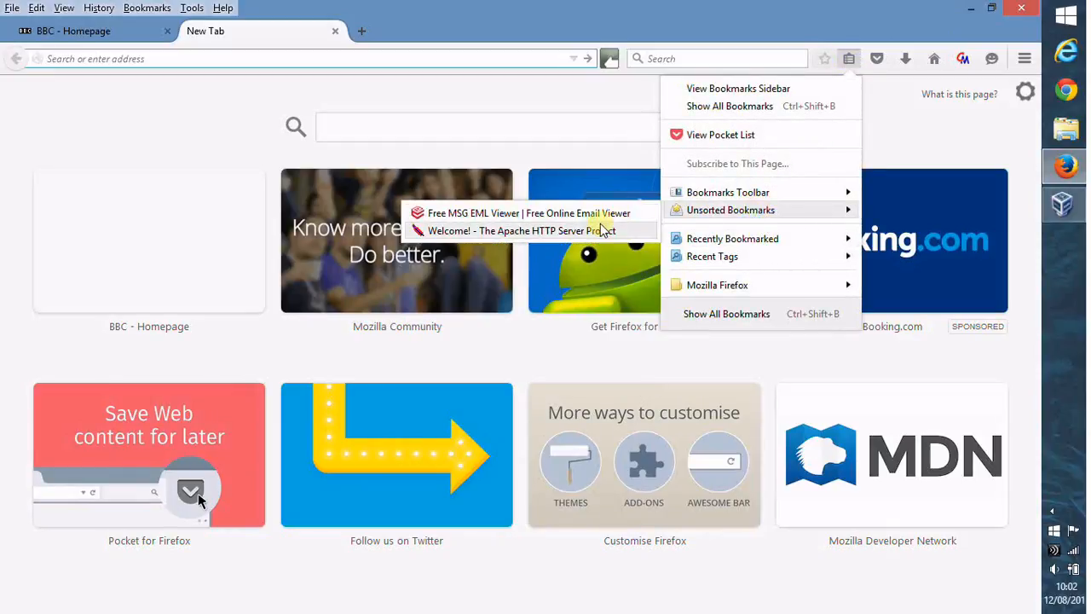
{"action": "left_click", "coordinate": [520, 230]}
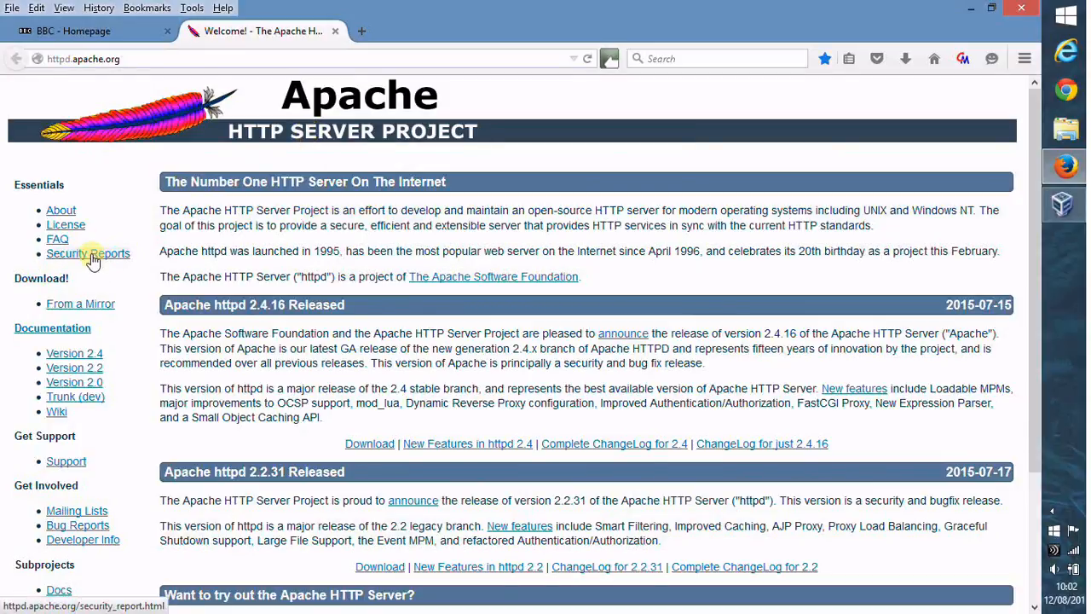
Navigate through Security Reports to the Apache 2.2 security vulnerabilities list
{"action": "left_click", "coordinate": [89, 252]}
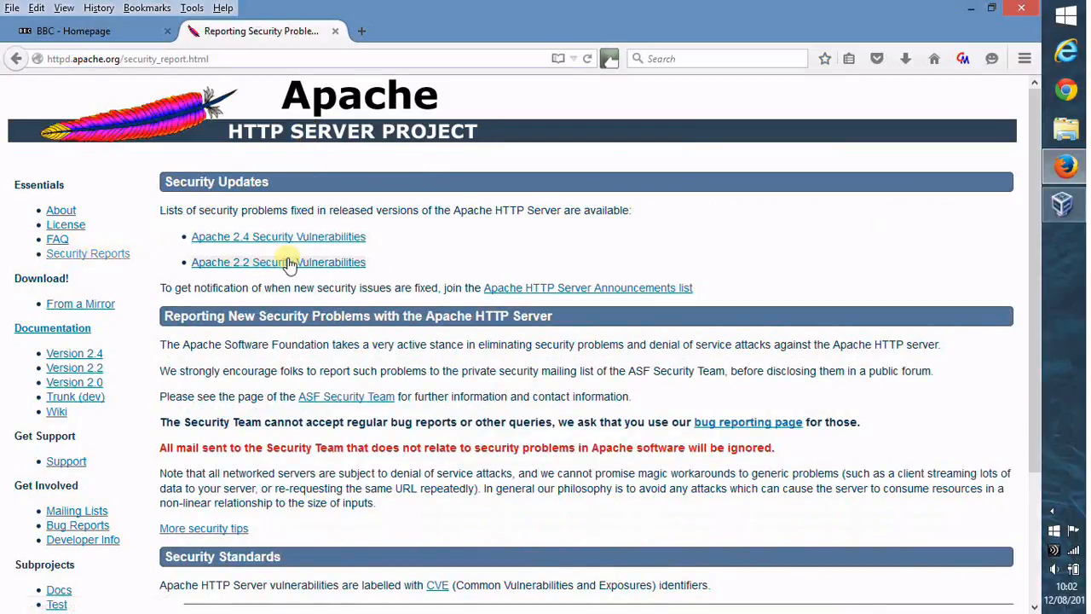
{"action": "left_click", "coordinate": [278, 263]}
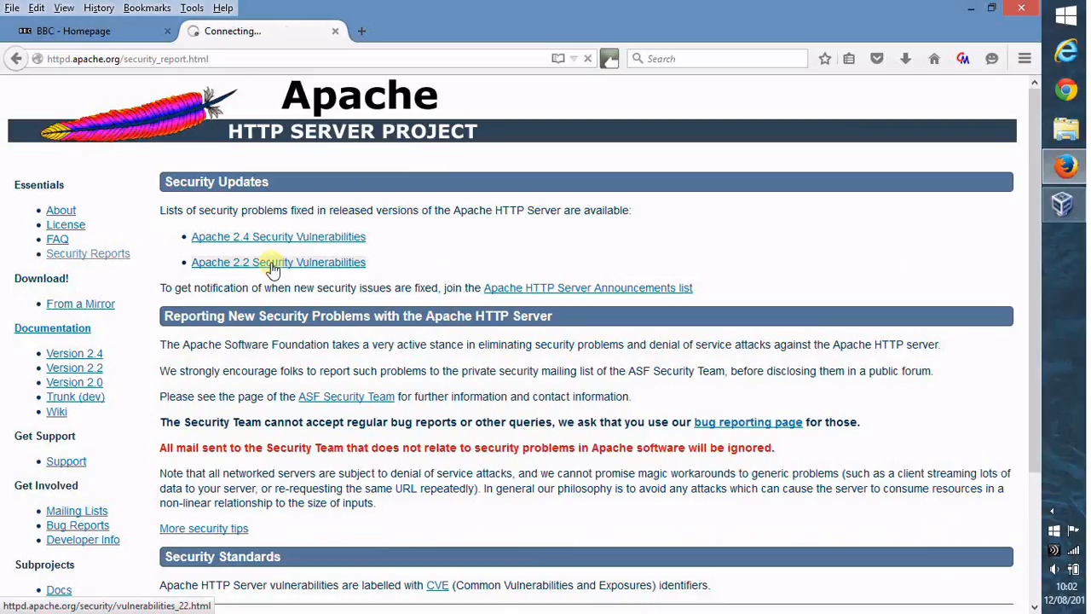
{"action": "left_click", "coordinate": [278, 262]}
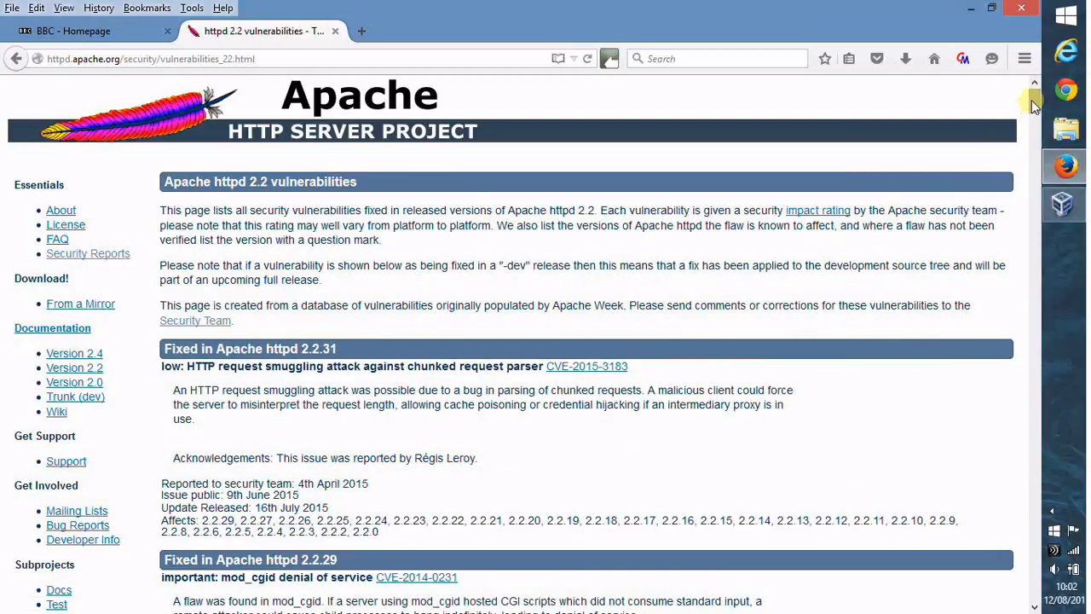
{"action": "left_click", "coordinate": [72, 31]}
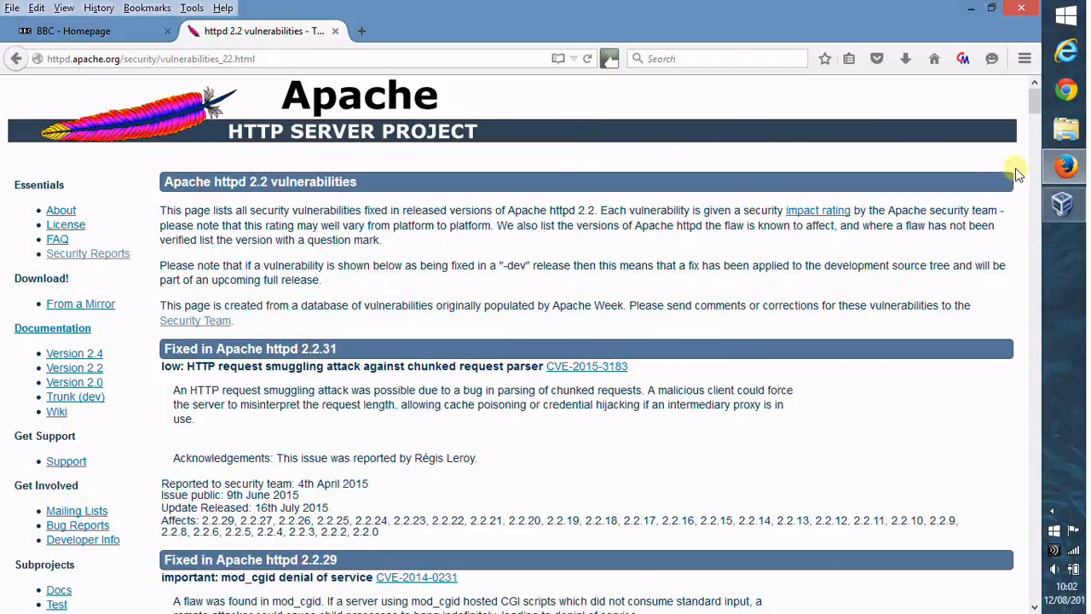
{"action": "scroll", "scroll_direction": "down", "scroll_amount": 3}
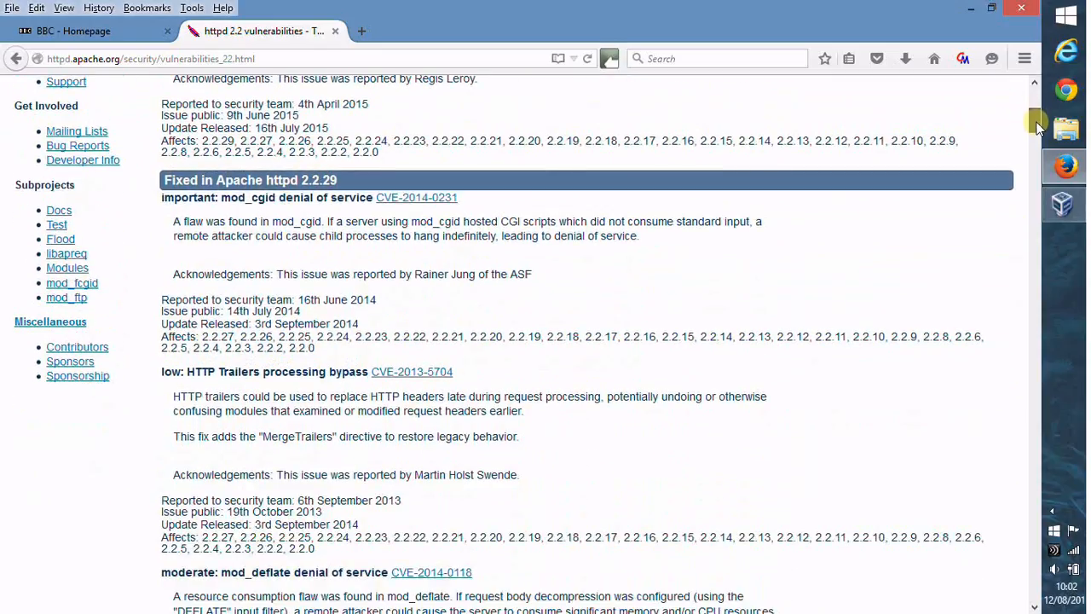
{"action": "scroll", "scroll_direction": "down", "scroll_amount": 3}
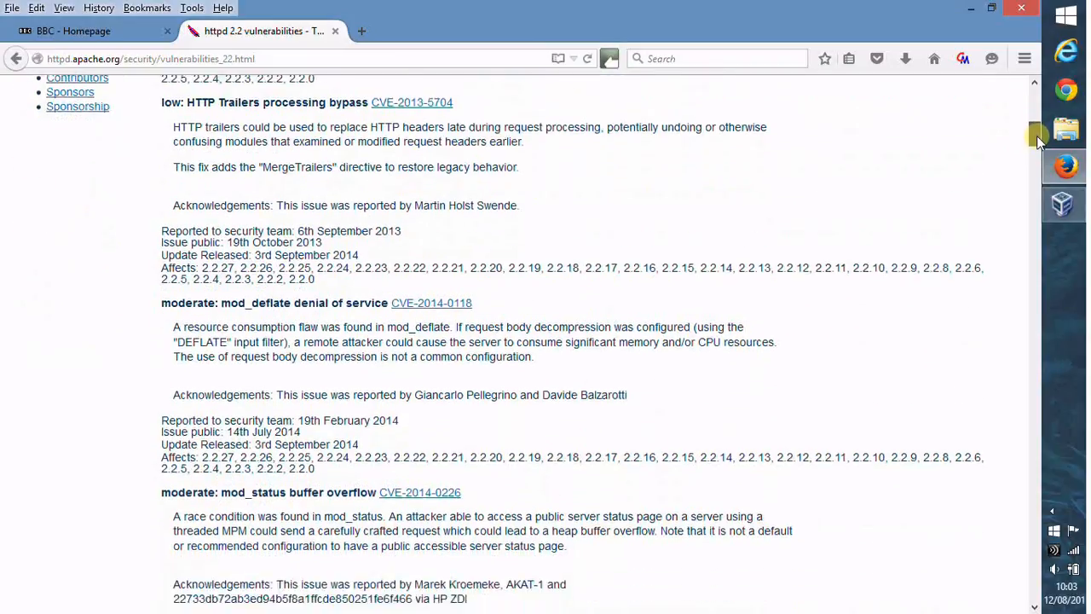
{"action": "scroll", "scroll_direction": "down", "scroll_amount": 3}
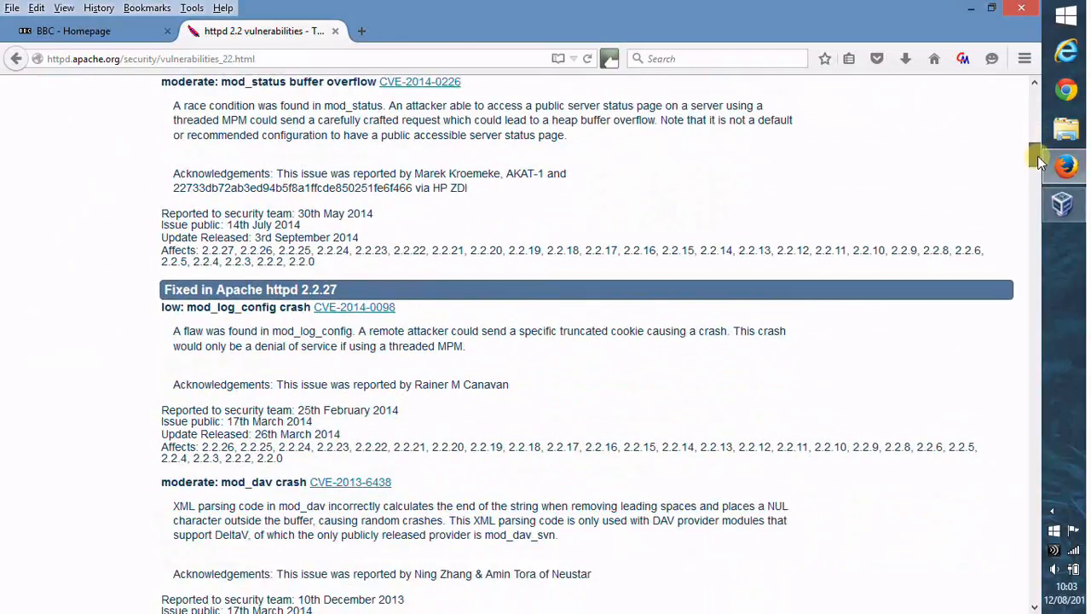
{"action": "scroll", "scroll_direction": "up", "scroll_amount": 3}
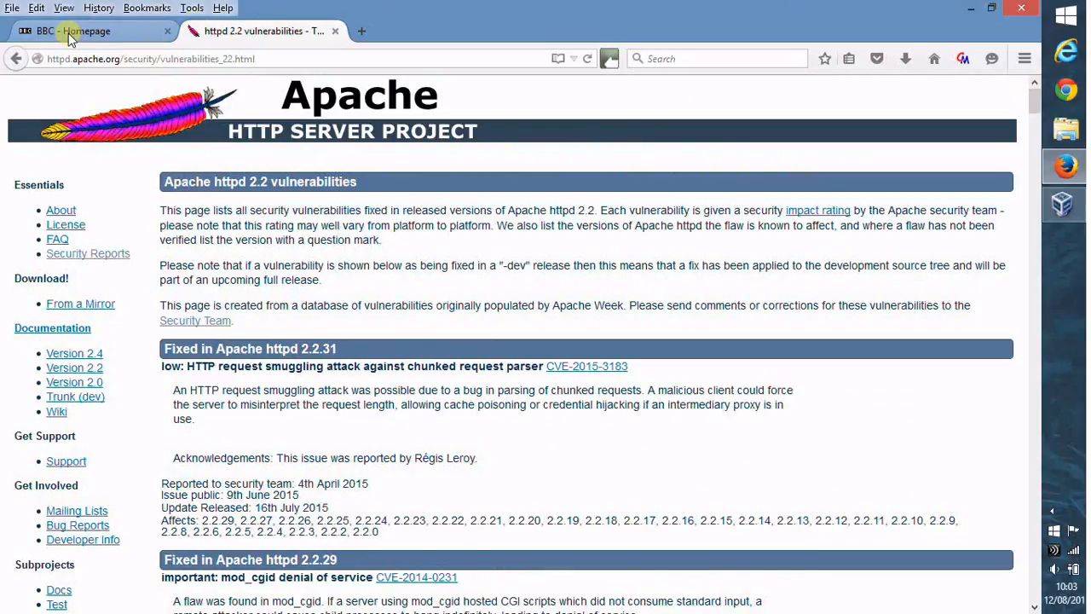
Back on the BBC tab, inspect the Server headers of the mmcore.js, jpeg and fig.js requests
{"action": "left_click", "coordinate": [77, 31]}
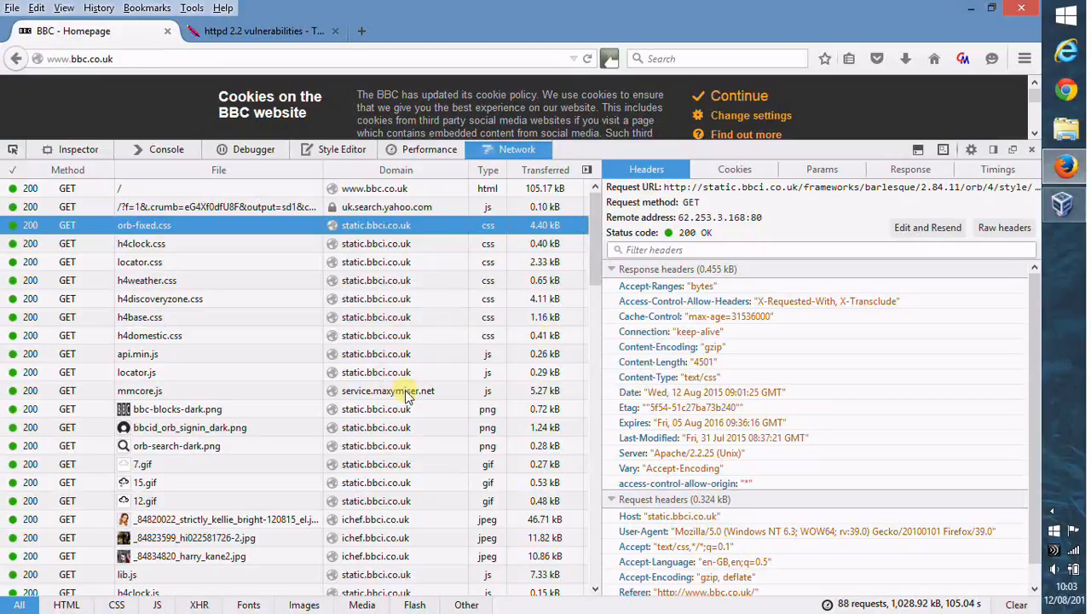
{"action": "left_click", "coordinate": [140, 390]}
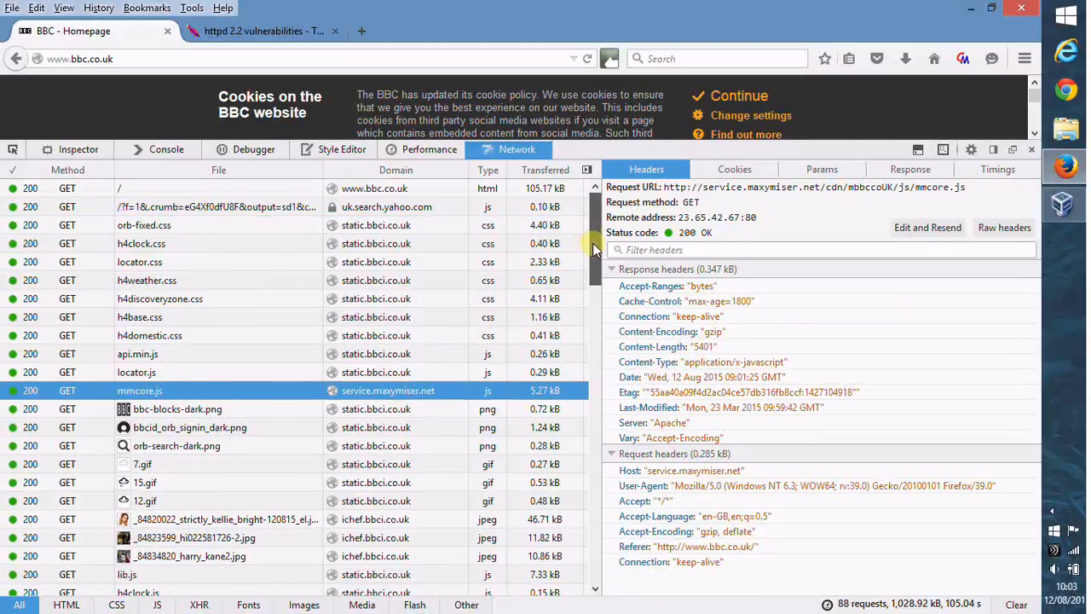
{"action": "scroll", "scroll_direction": "down", "scroll_amount": 3}
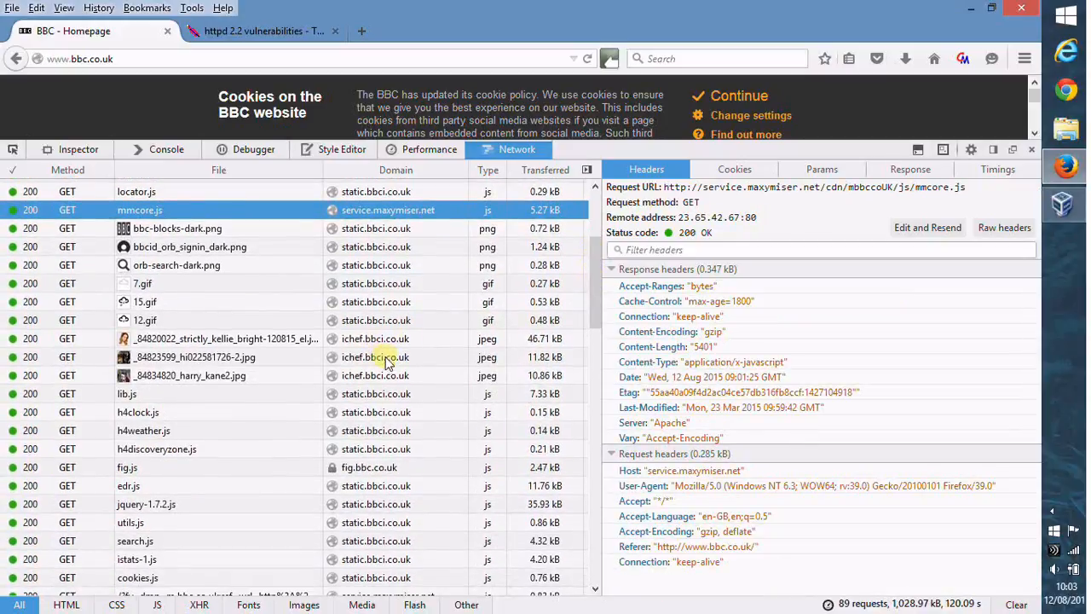
{"action": "left_click", "coordinate": [194, 356]}
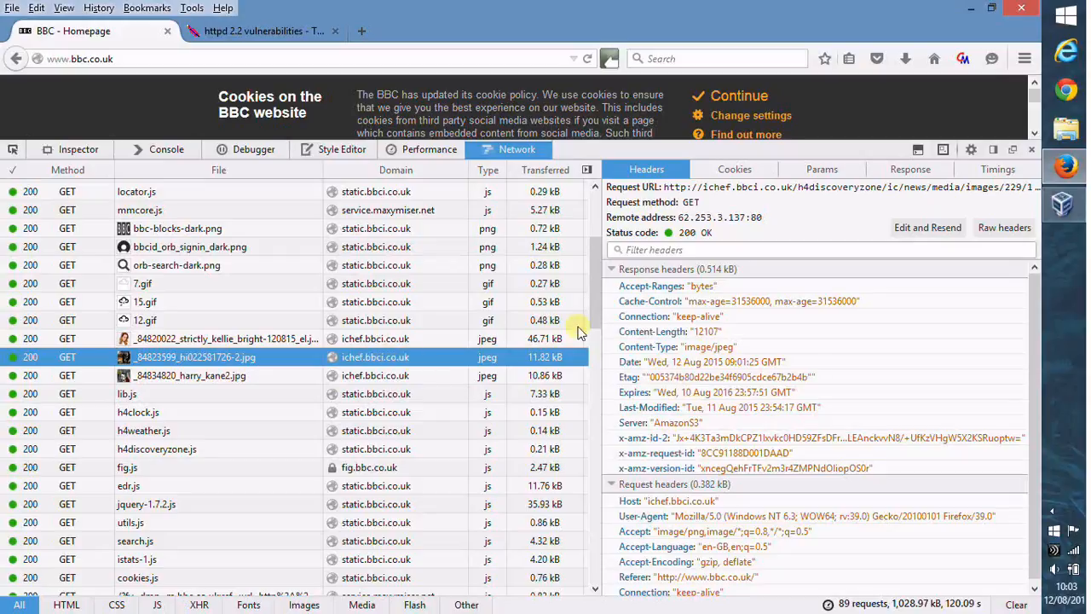
{"action": "scroll", "scroll_direction": "down", "scroll_amount": 3}
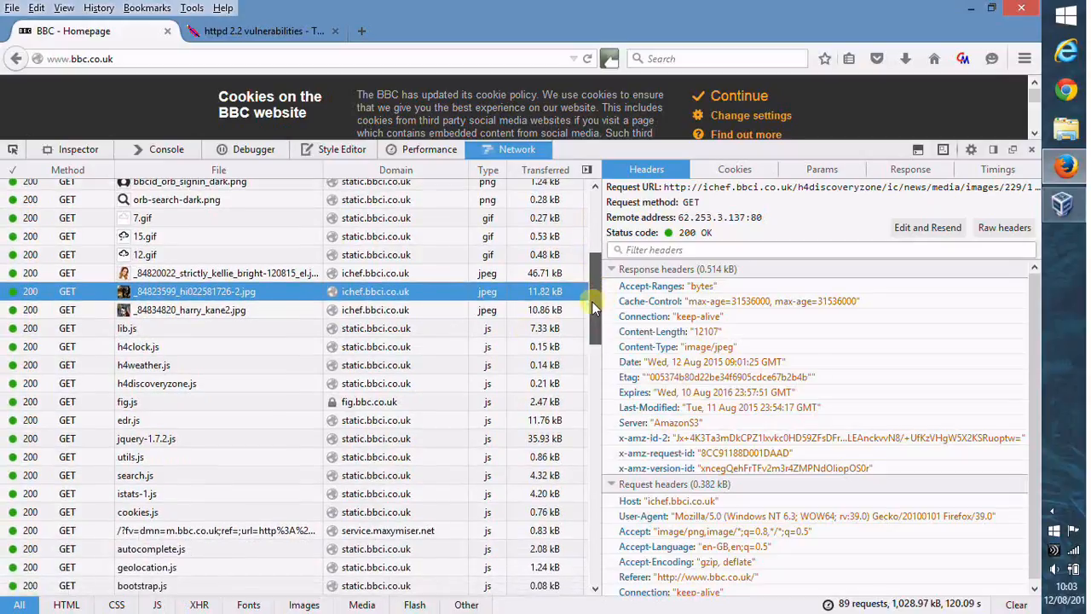
{"action": "left_click", "coordinate": [126, 402]}
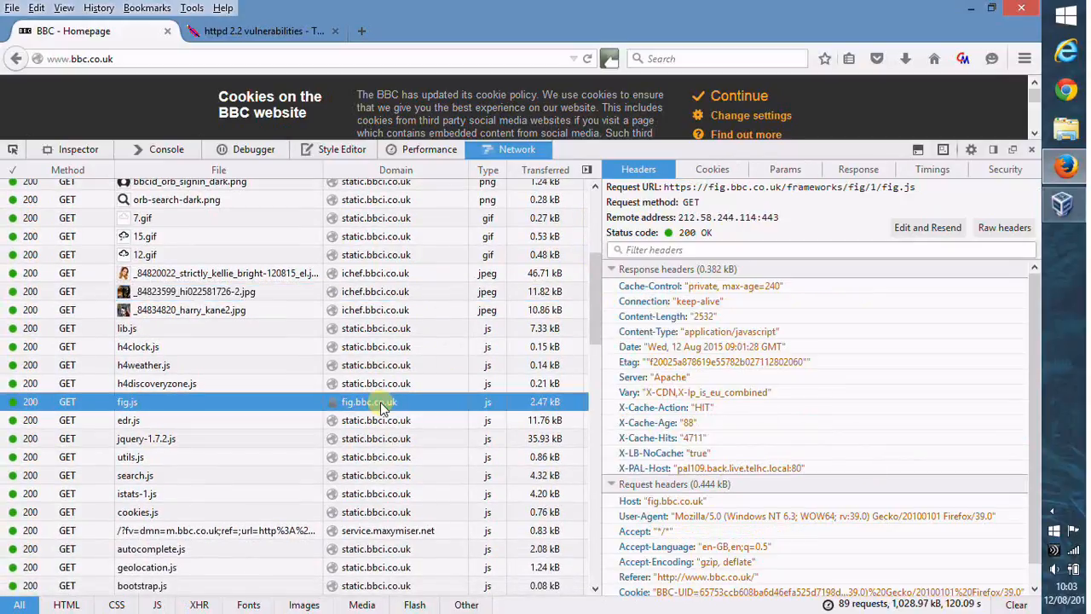
{"action": "mouse_move", "coordinate": [519, 402]}
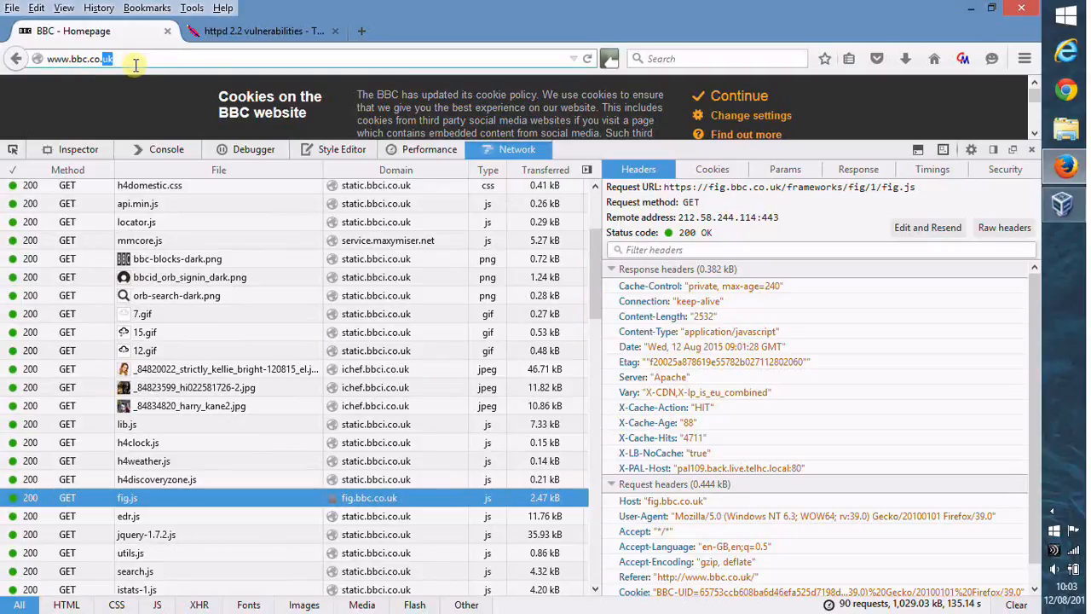
{"action": "type", "text": "www"}
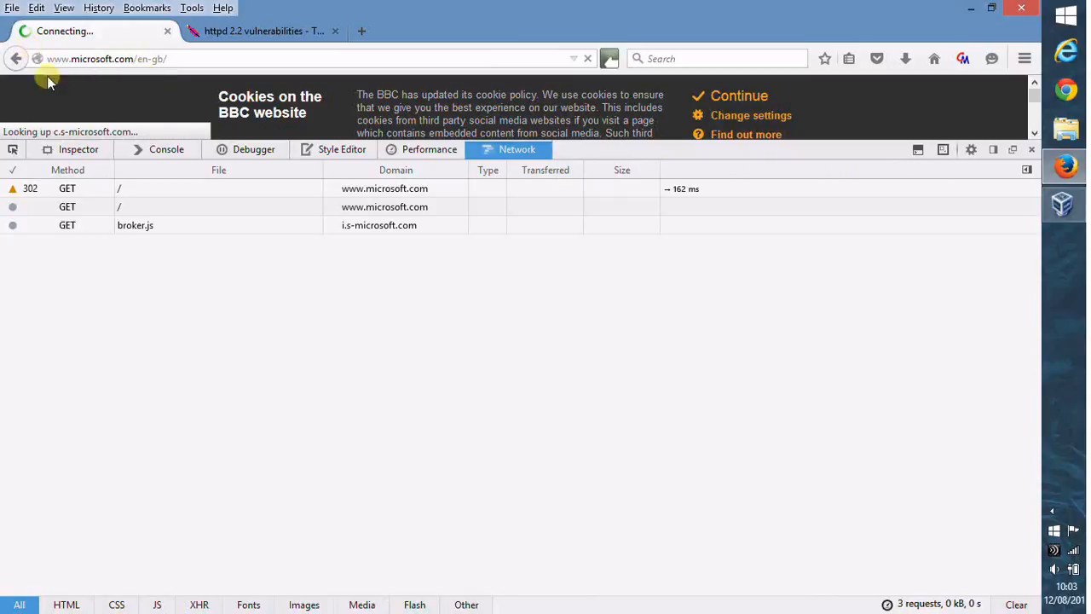
{"action": "mouse_move", "coordinate": [140, 188]}
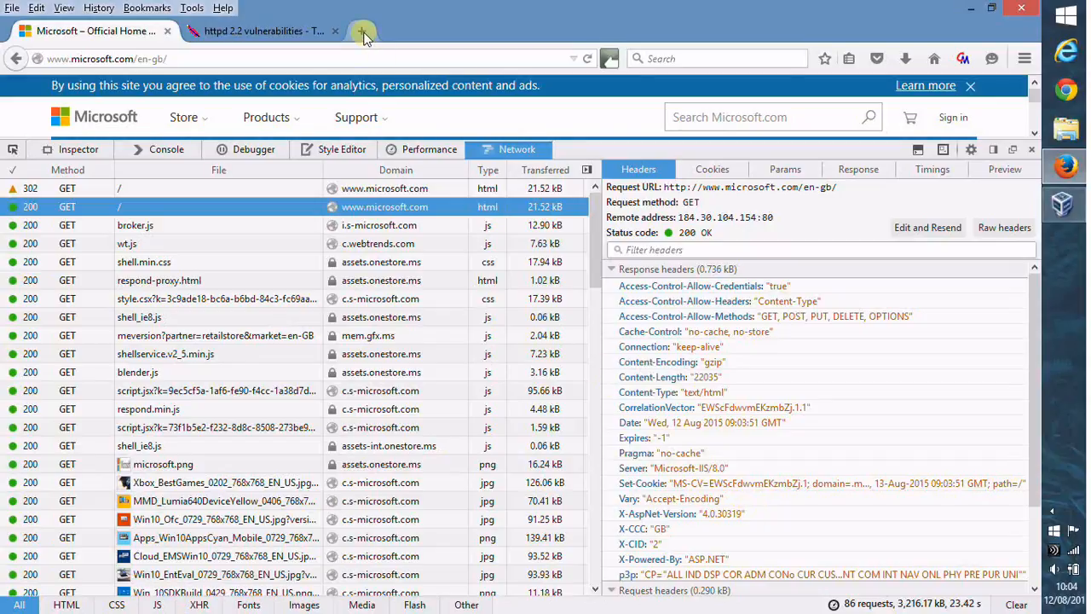
{"action": "left_click", "coordinate": [365, 31]}
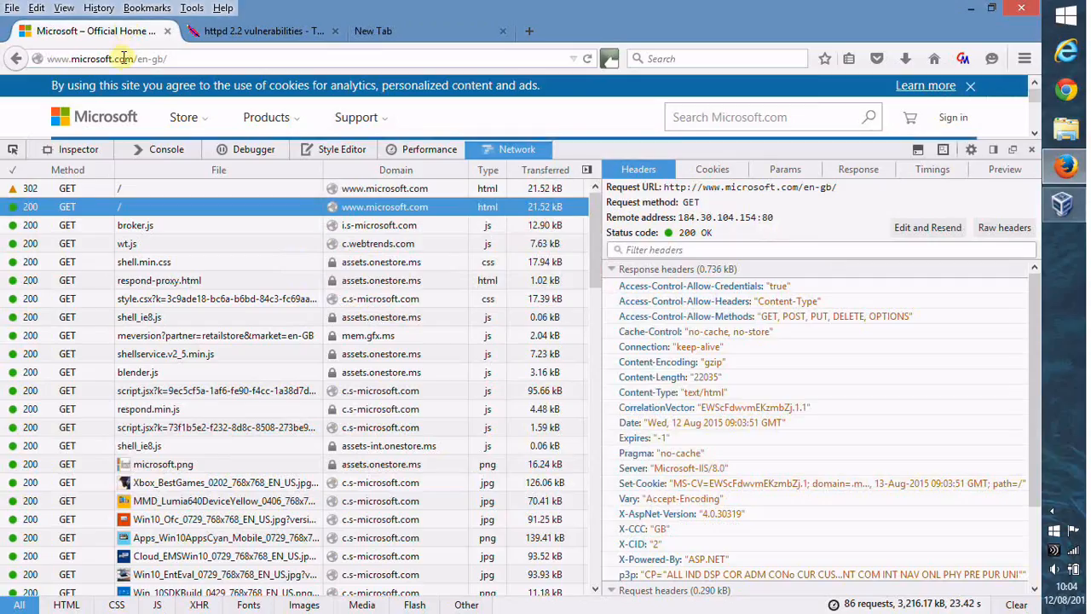
Load 192.168.56.103/mapping and read its headers revealing Apache/2.4.7 (Ubuntu) and PHP/5.5.9-1ubuntu4.9
{"action": "left_click", "coordinate": [128, 58]}
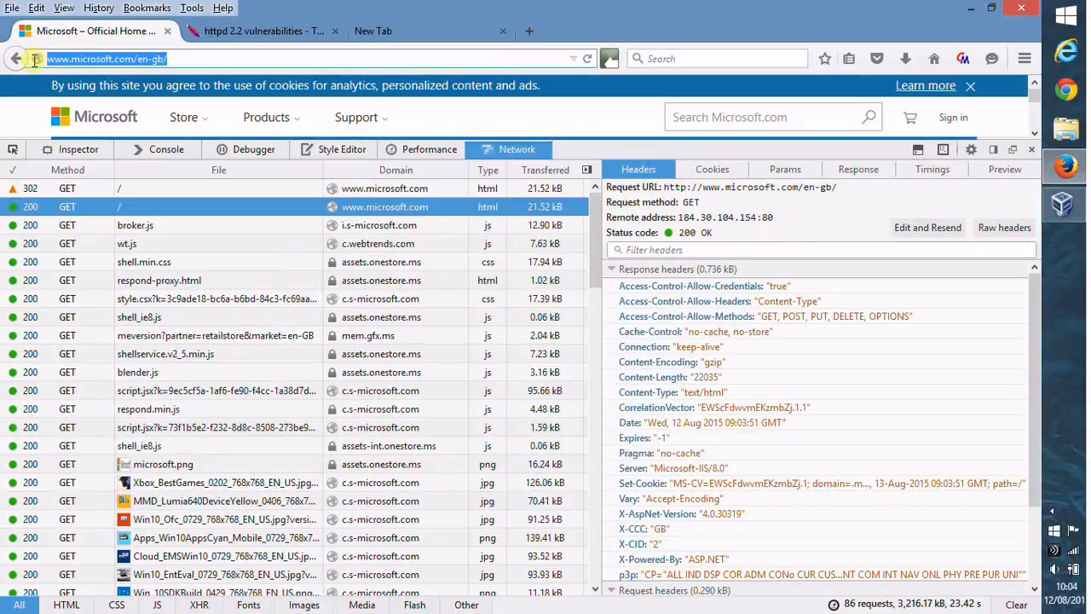
{"action": "type", "text": "192.168.56.103/mapping/"}
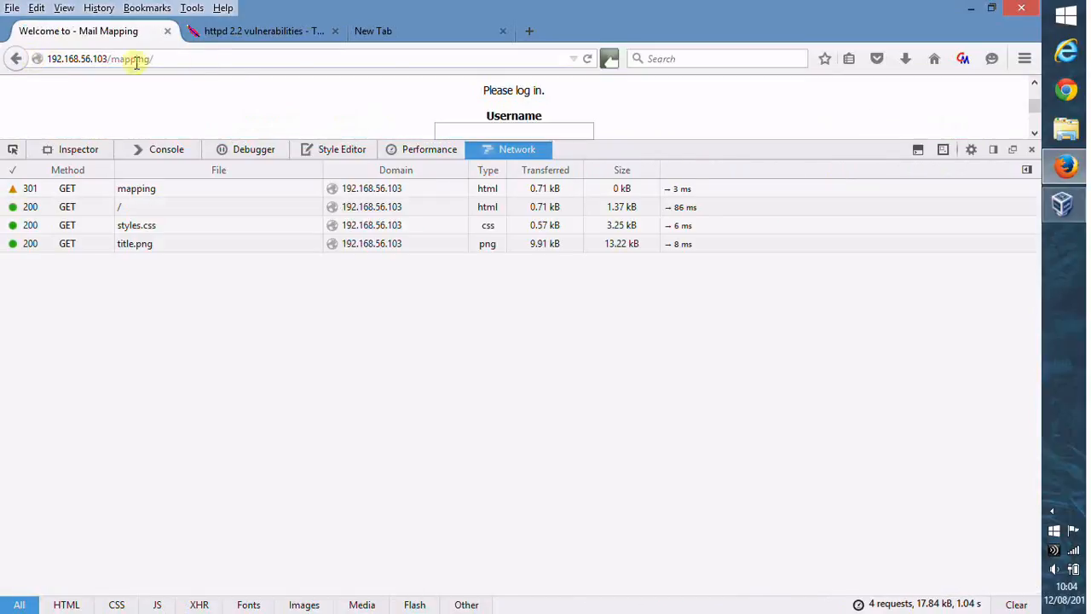
{"action": "left_click", "coordinate": [136, 188]}
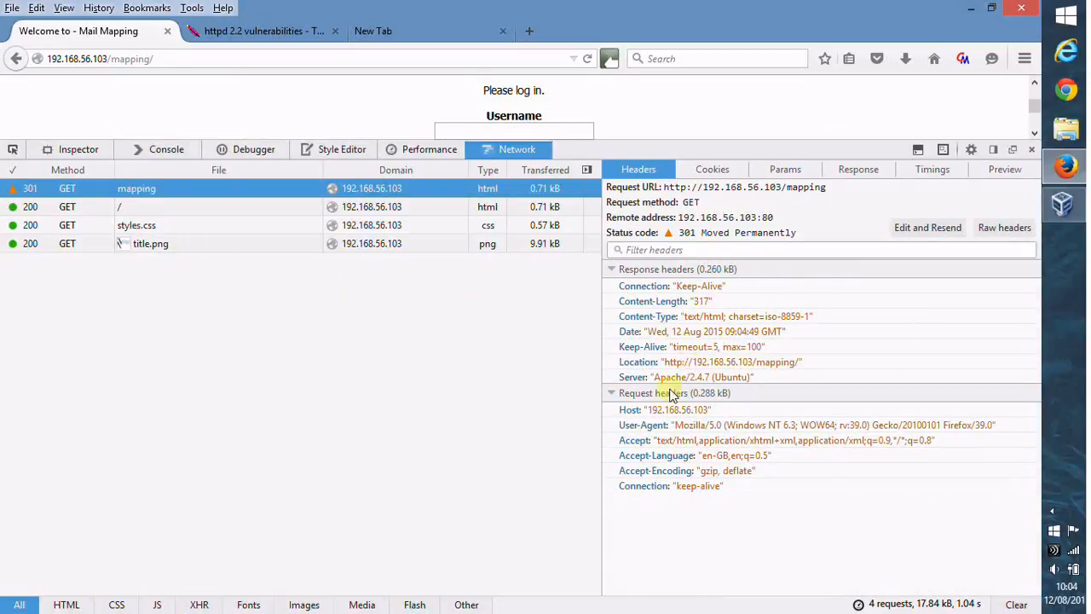
{"action": "double_click", "coordinate": [699, 376]}
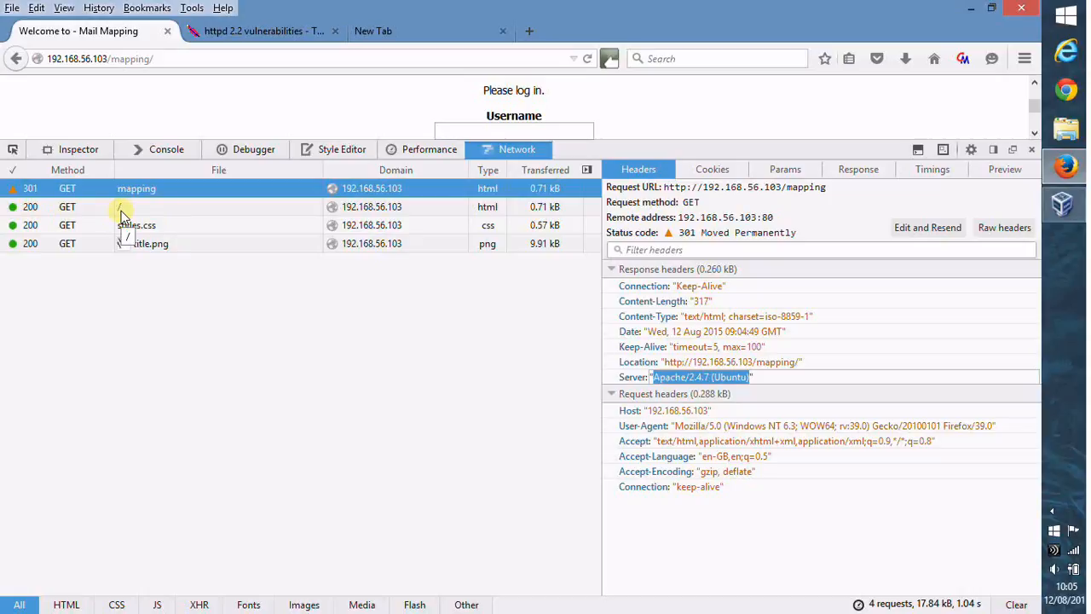
{"action": "left_click", "coordinate": [137, 206]}
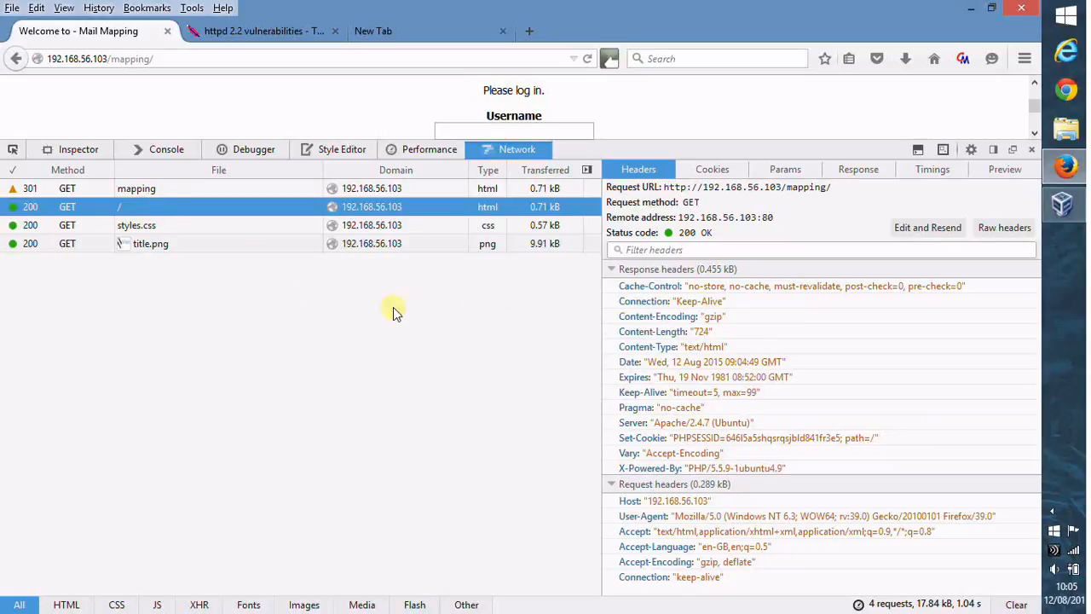
{"action": "mouse_move", "coordinate": [689, 406]}
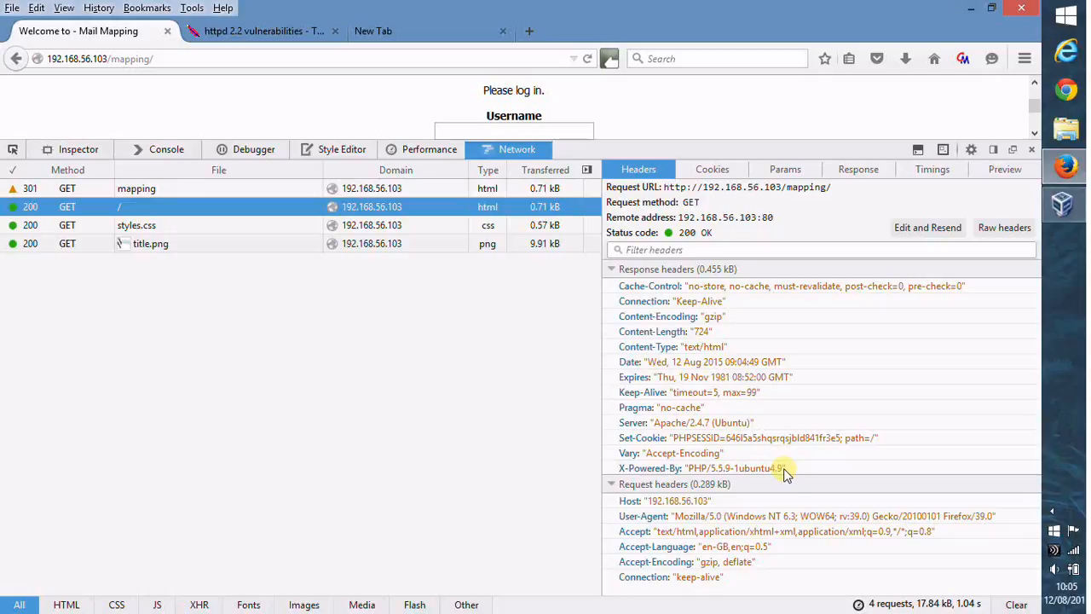
{"action": "mouse_move", "coordinate": [1043, 191]}
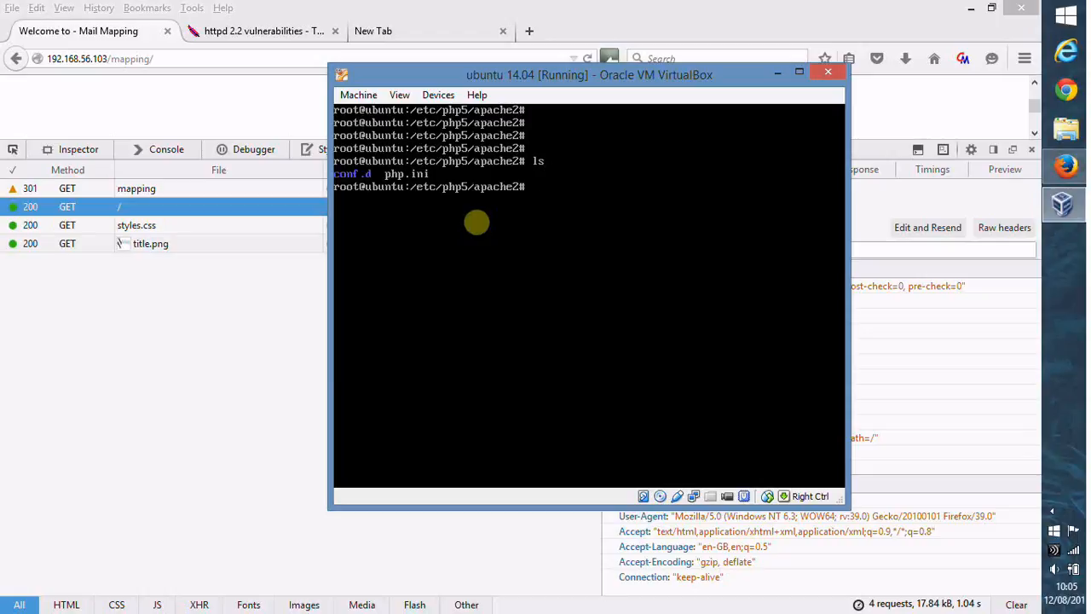
Edit php.ini in vim so expose_php reads Off and save the file
{"action": "type", "text": "vim"}
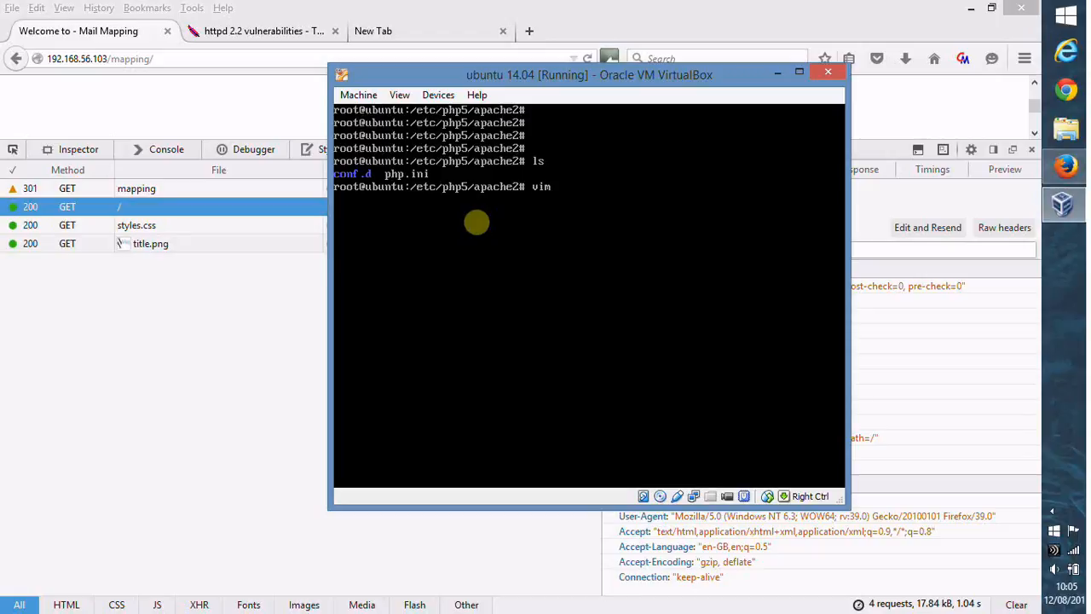
{"action": "type", "text": "p"}
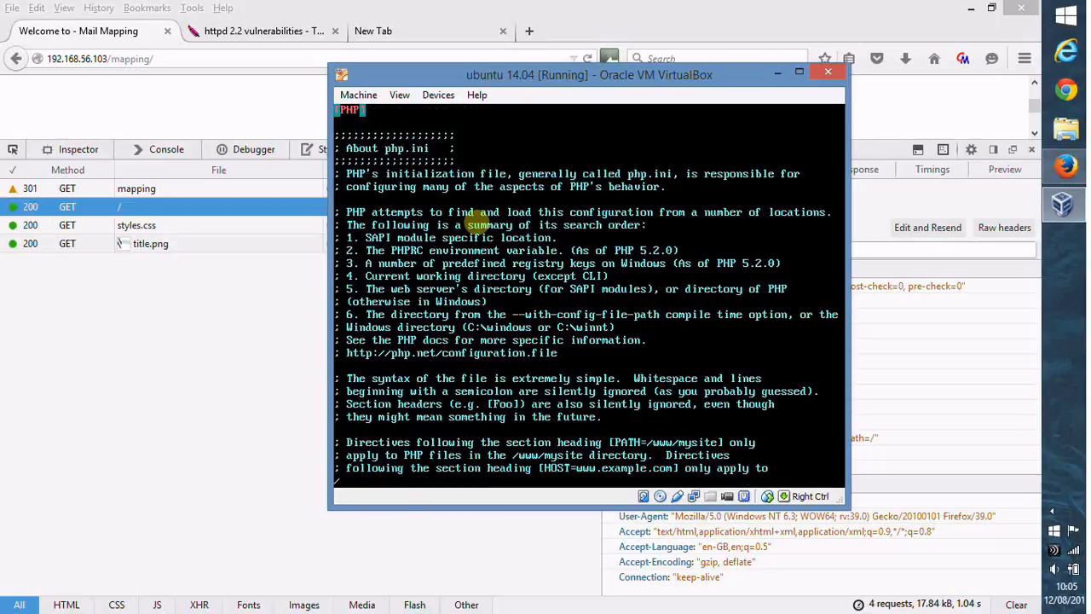
{"action": "scroll", "scroll_direction": "down", "scroll_amount": 3}
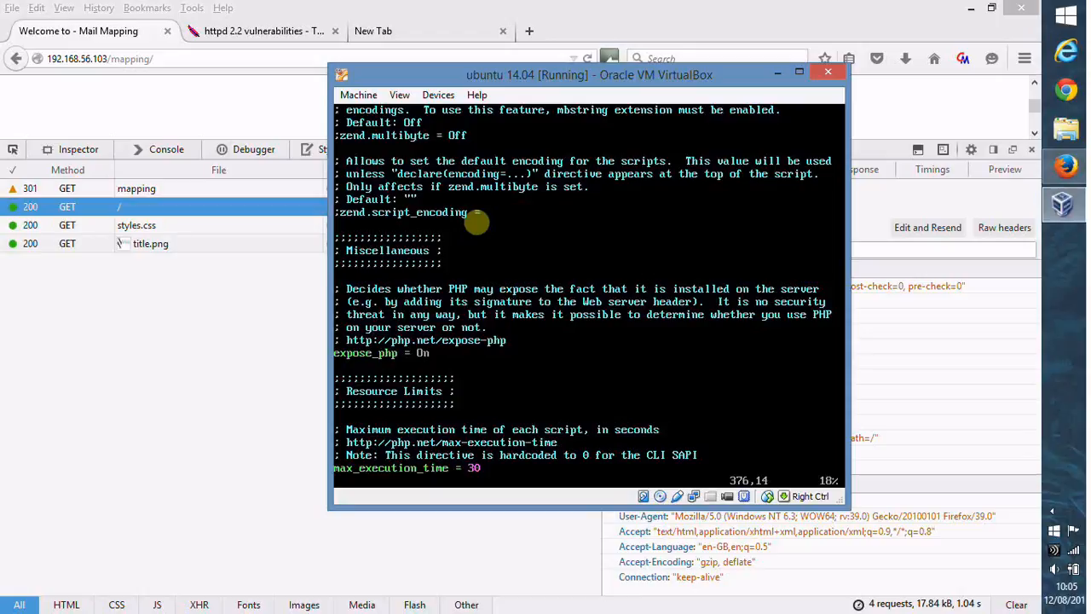
{"action": "key", "text": "i"}
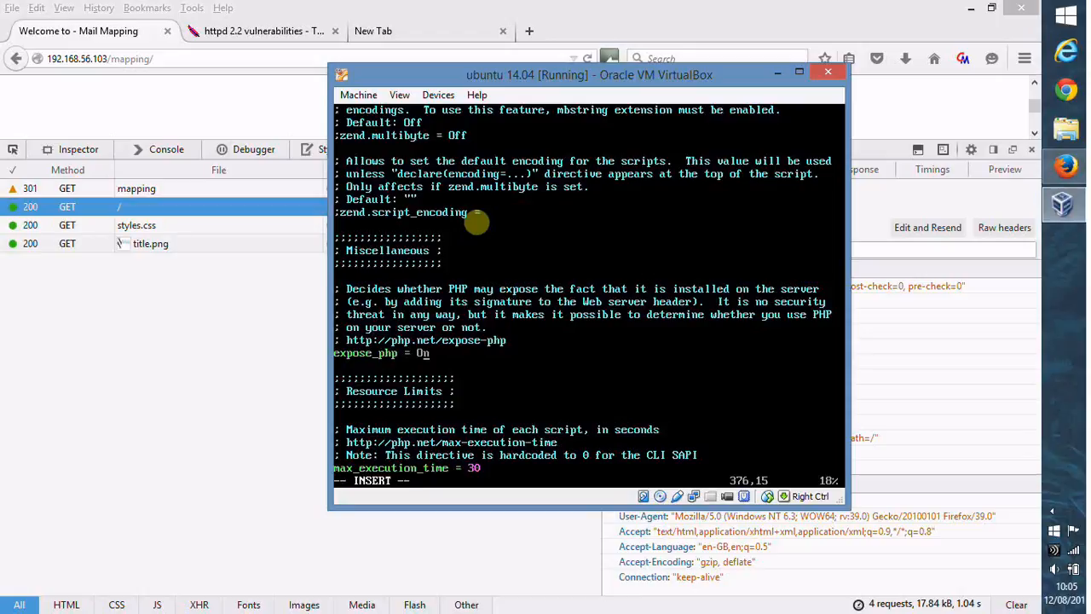
{"action": "key", "text": "BackSpace"}
{"action": "type", "text": "ff"}
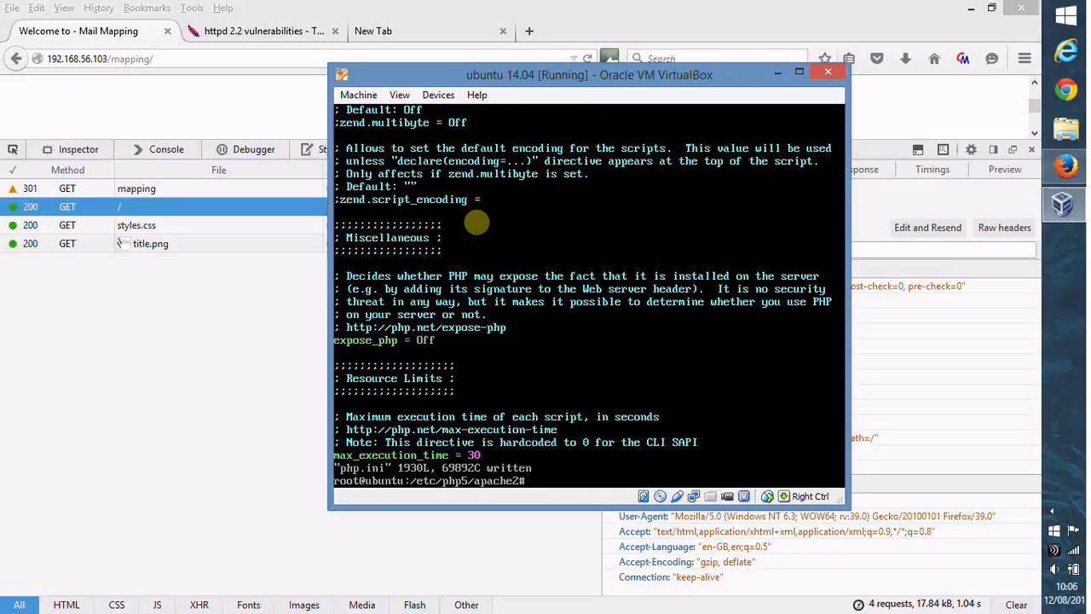
Go to /etc/apache2/conf-available, list its files and bring security.conf into vim
{"action": "type", "text": "cd /etc"}
{"action": "type", "text": "cd apache2/"}
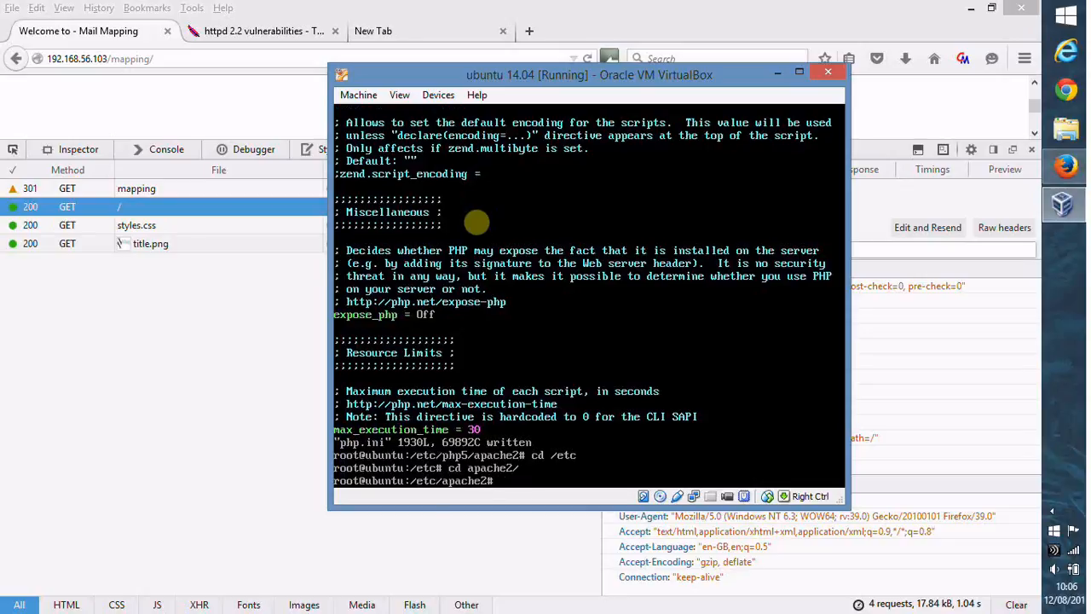
{"action": "type", "text": "ls"}
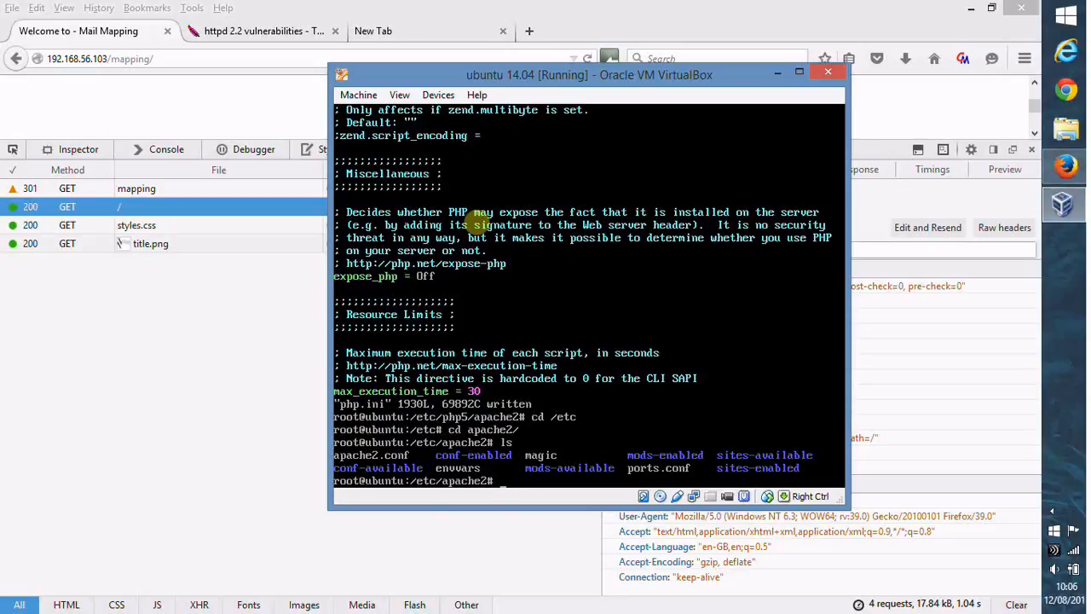
{"action": "type", "text": "cd c"}
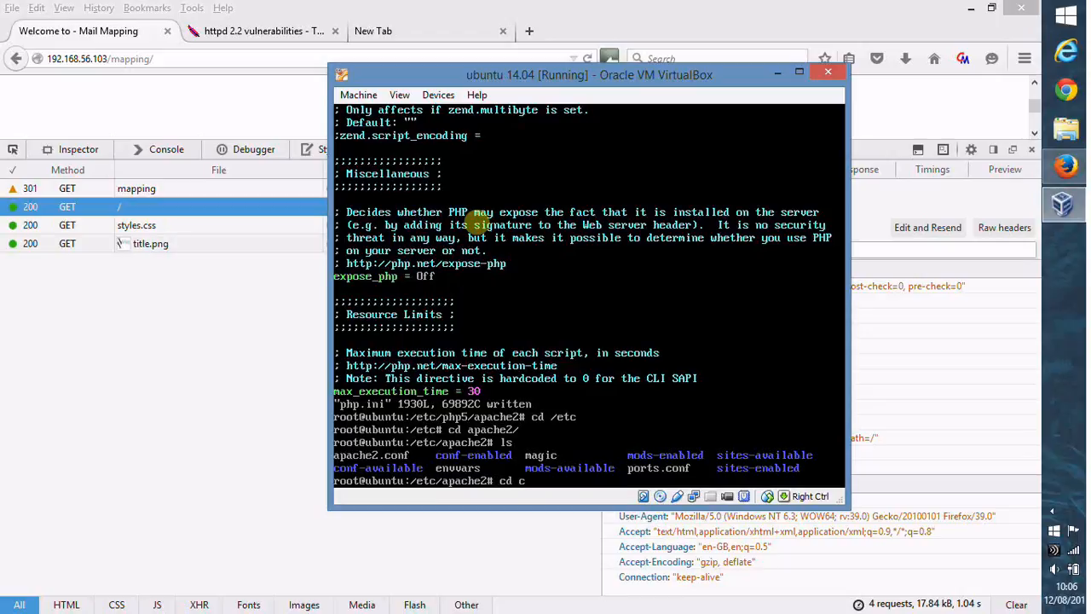
{"action": "type", "text": "onf-available/"}
{"action": "type", "text": "ls"}
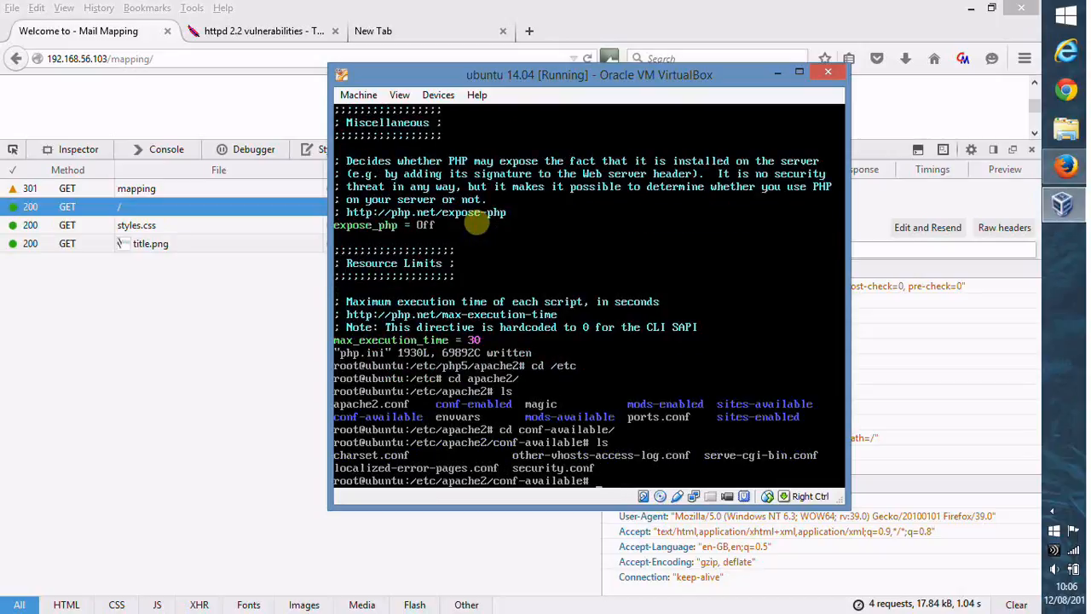
{"action": "type", "text": "v"}
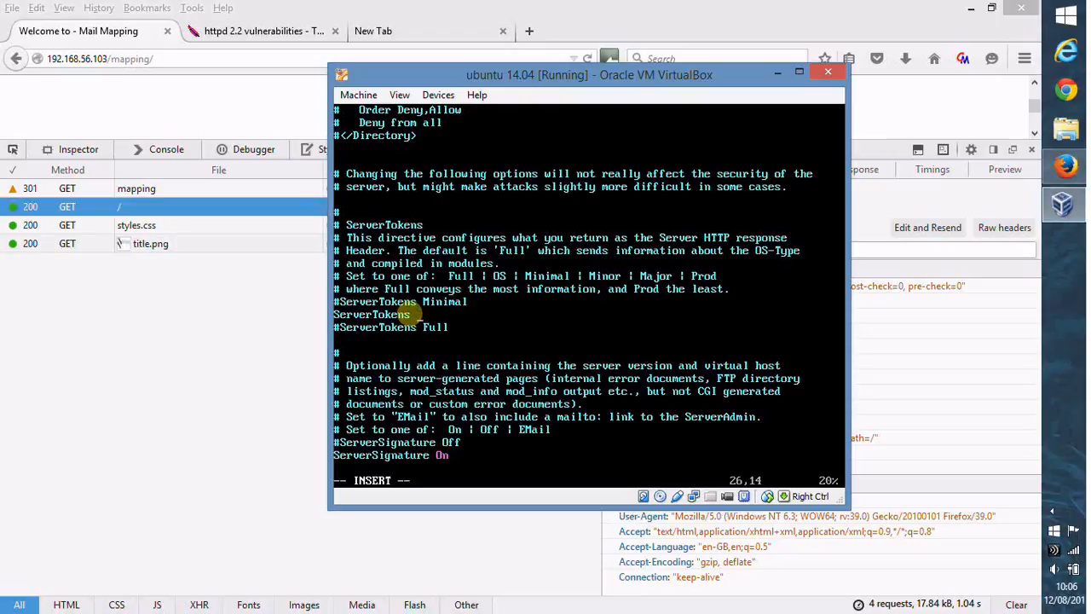
Set ServerTokens Prod and ServerSignature Off in security.conf and save it with :x
{"action": "type", "text": "PROD"}
{"action": "left_click", "coordinate": [588, 456]}
{"action": "type", "text": "ff"}
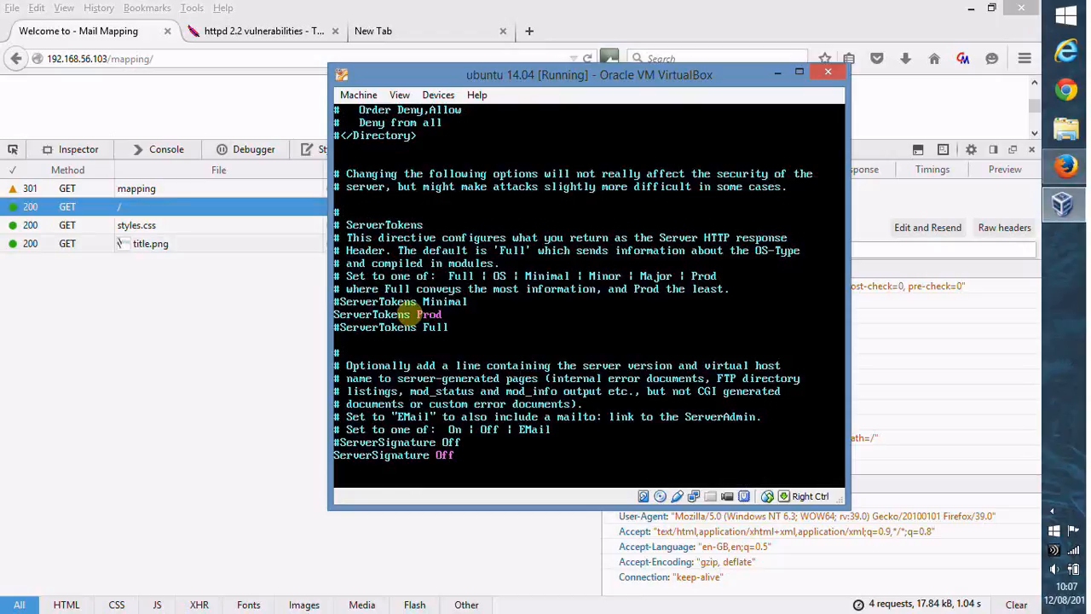
{"action": "type", "text": ":x"}
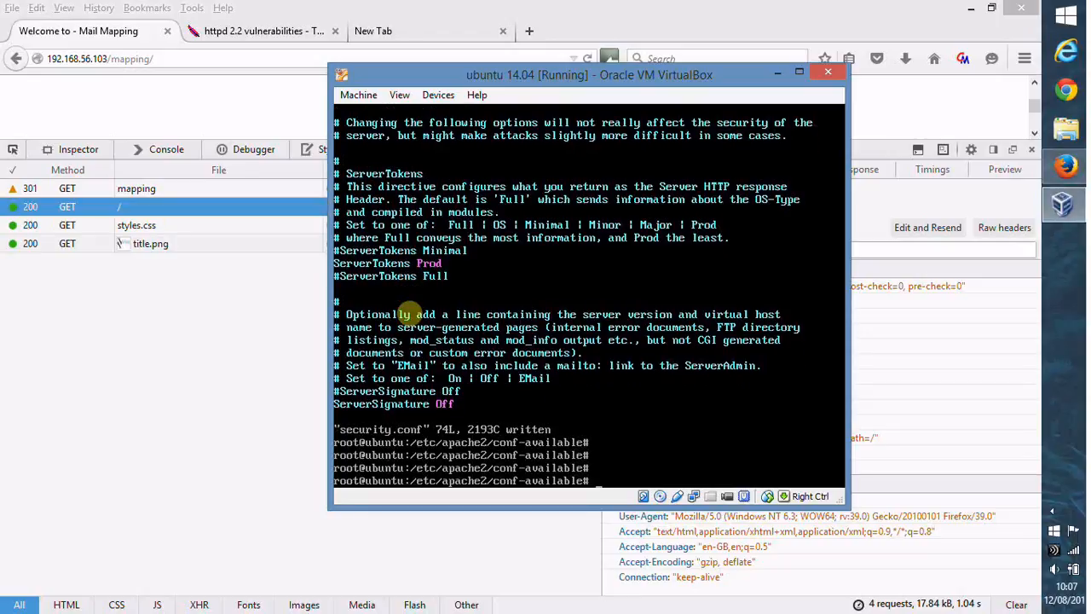
Issue service apache2 restart to apply the new configuration
{"action": "type", "text": "service"}
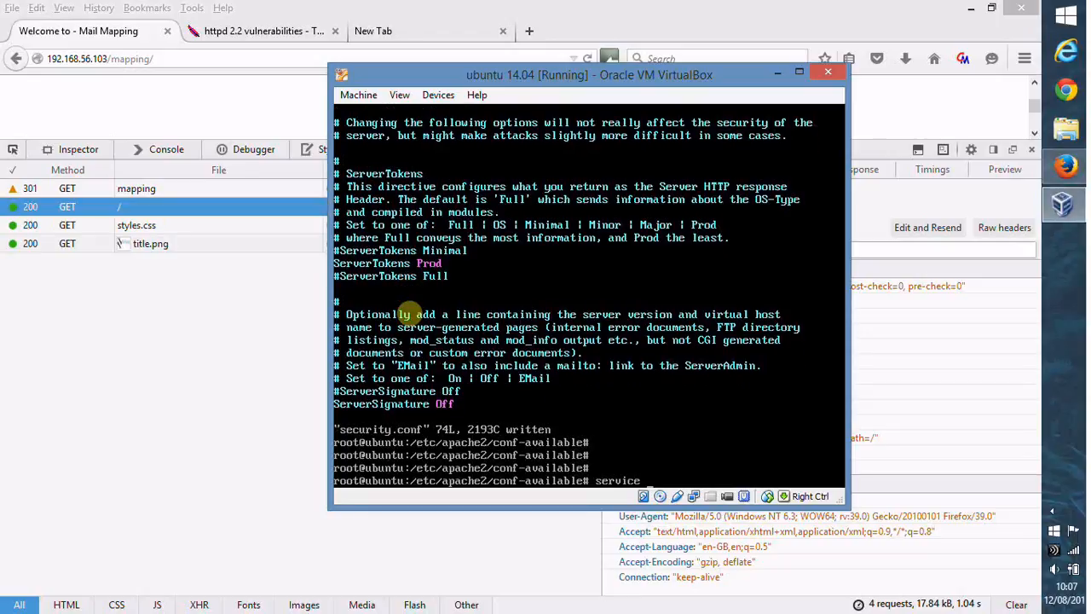
{"action": "type", "text": "apache2"}
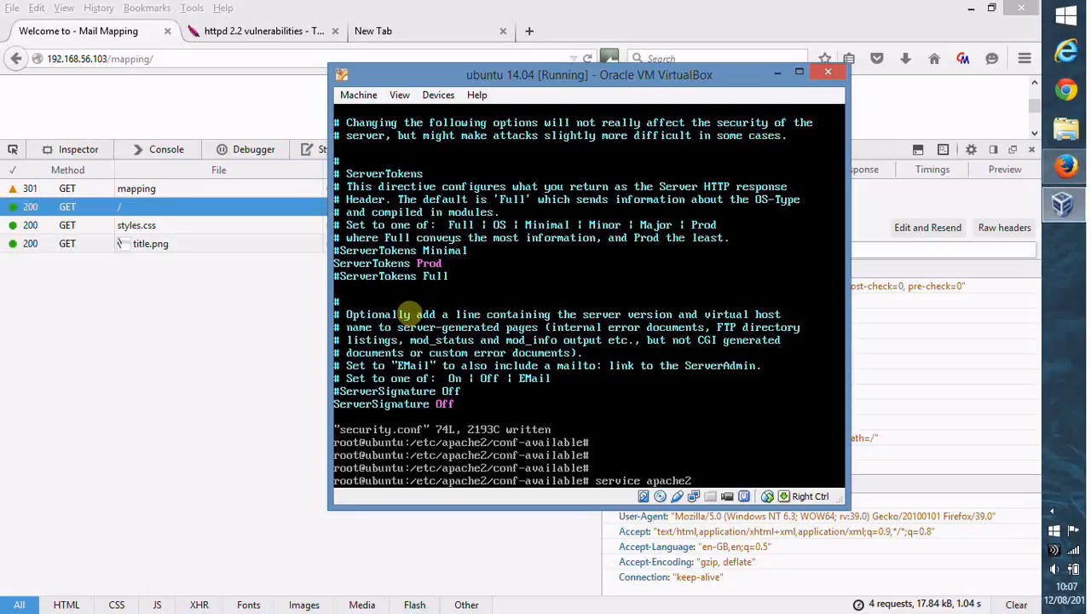
{"action": "type", "text": "restart"}
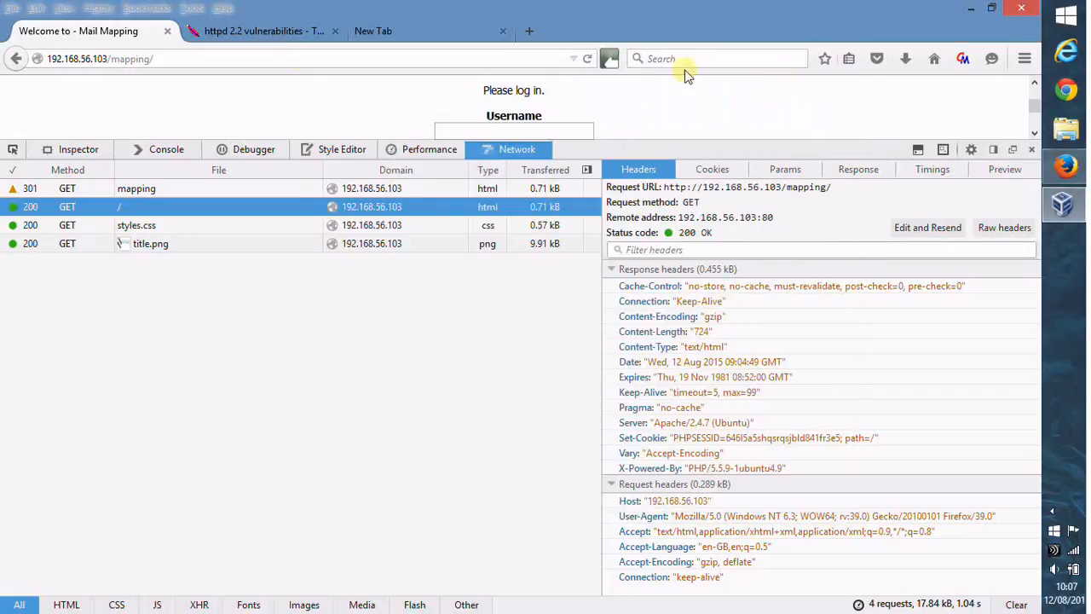
Clear all recent history, cookies and cache via History > Clear Recent History
{"action": "left_click", "coordinate": [162, 58]}
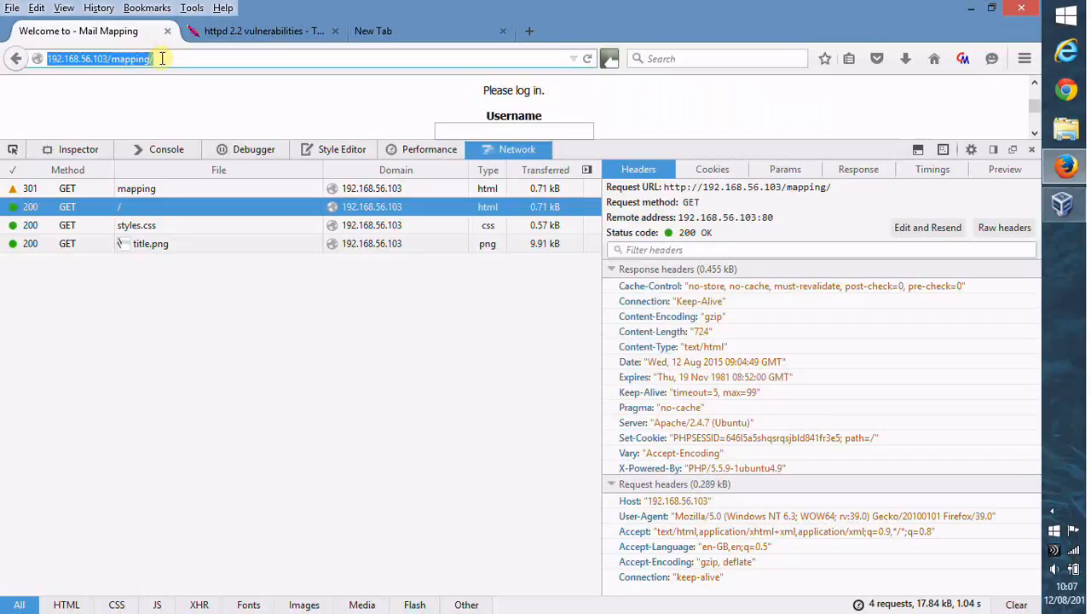
{"action": "left_click", "coordinate": [63, 6]}
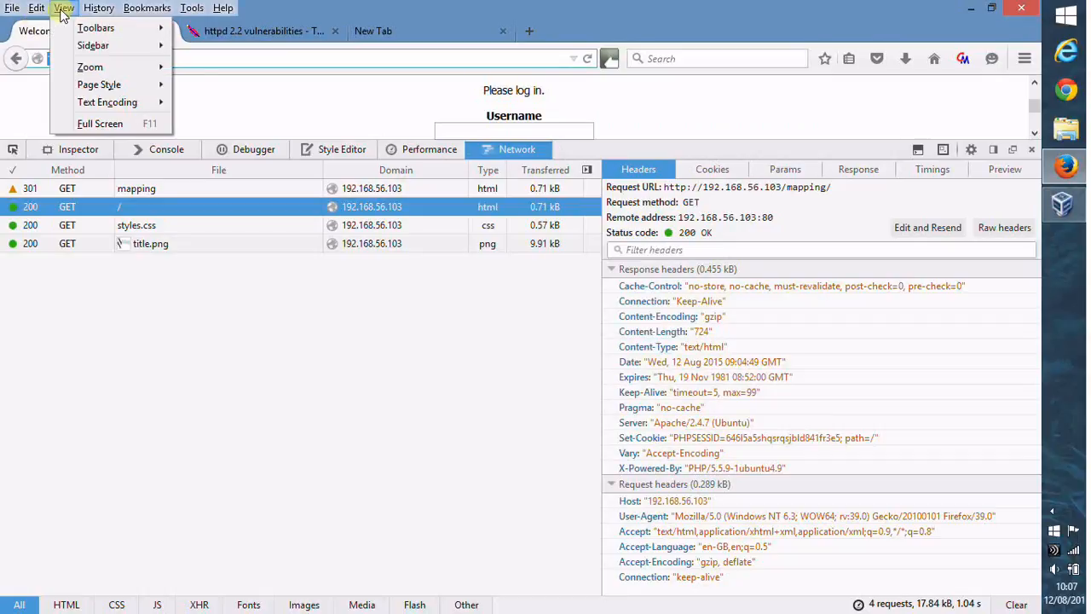
{"action": "left_click", "coordinate": [98, 7]}
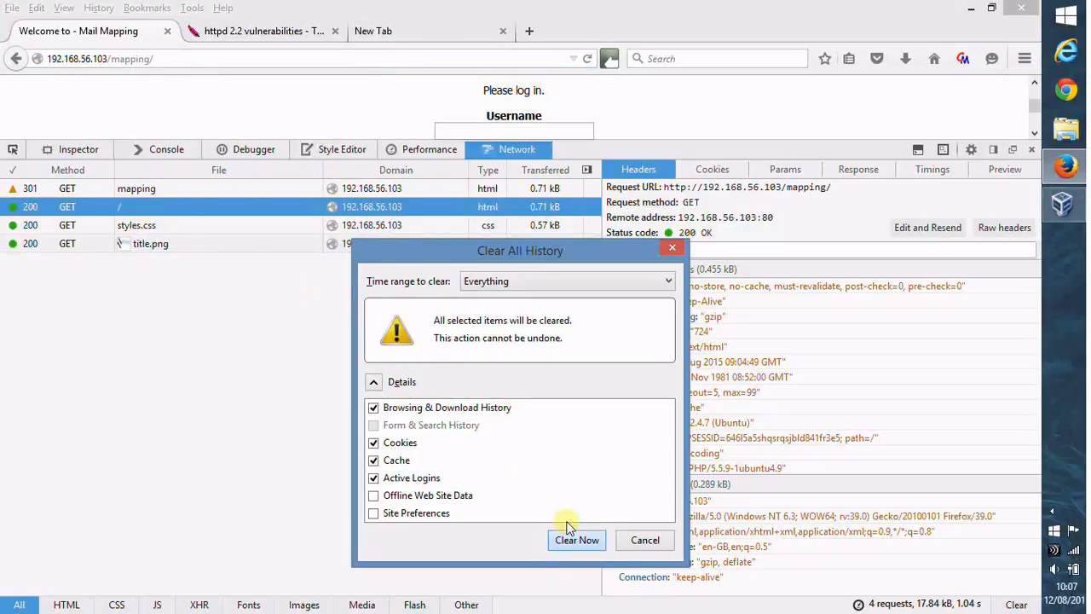
{"action": "mouse_move", "coordinate": [576, 538]}
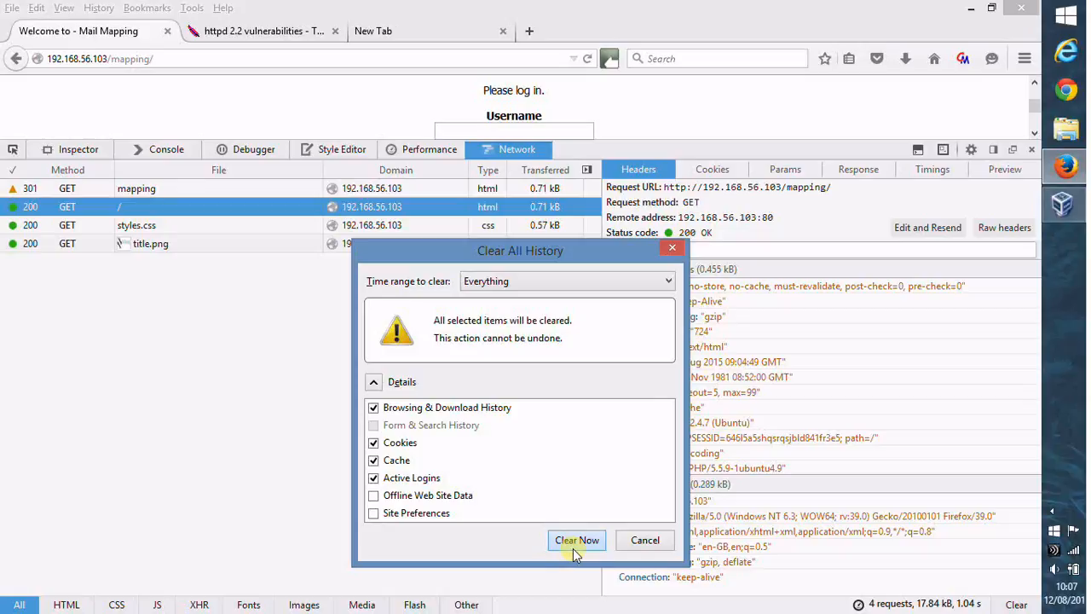
{"action": "left_click", "coordinate": [576, 538]}
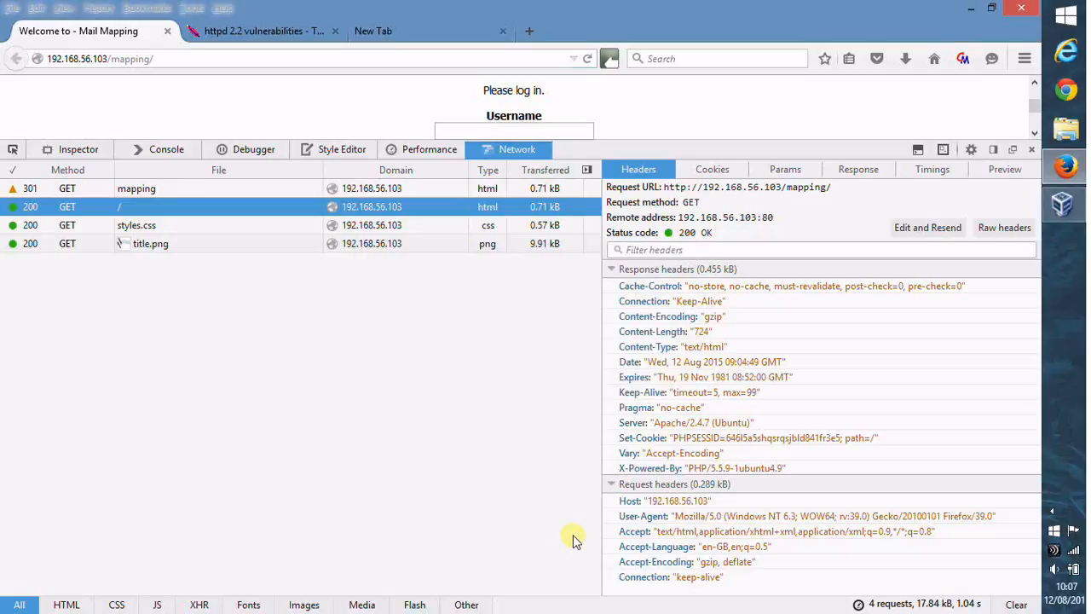
Reload the page and inspect the '/' request, whose Server header now reads just 'Apache'
{"action": "left_click", "coordinate": [153, 58]}
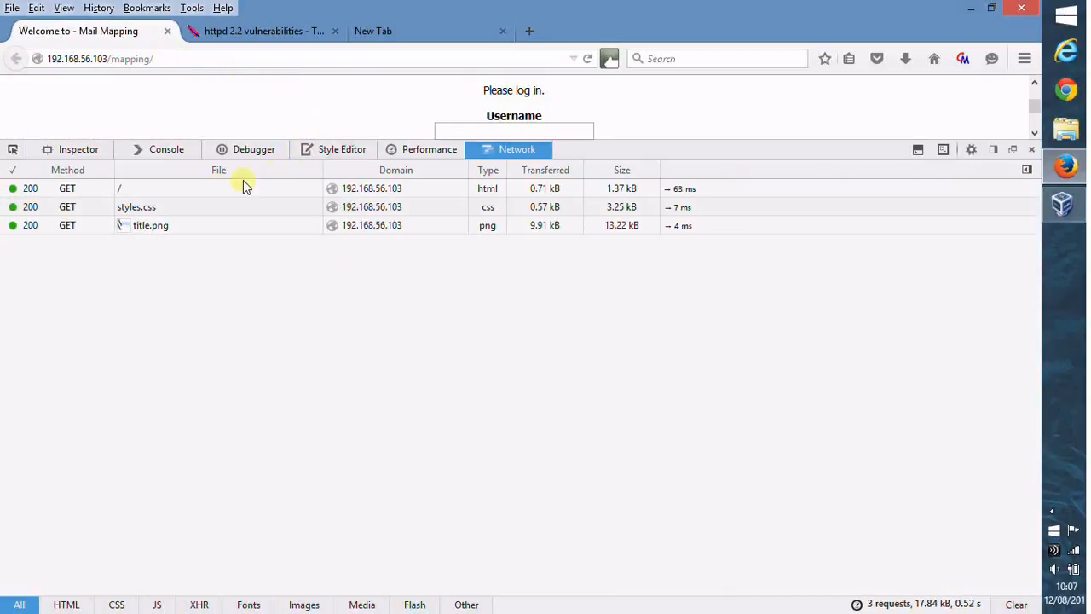
{"action": "left_click", "coordinate": [119, 187]}
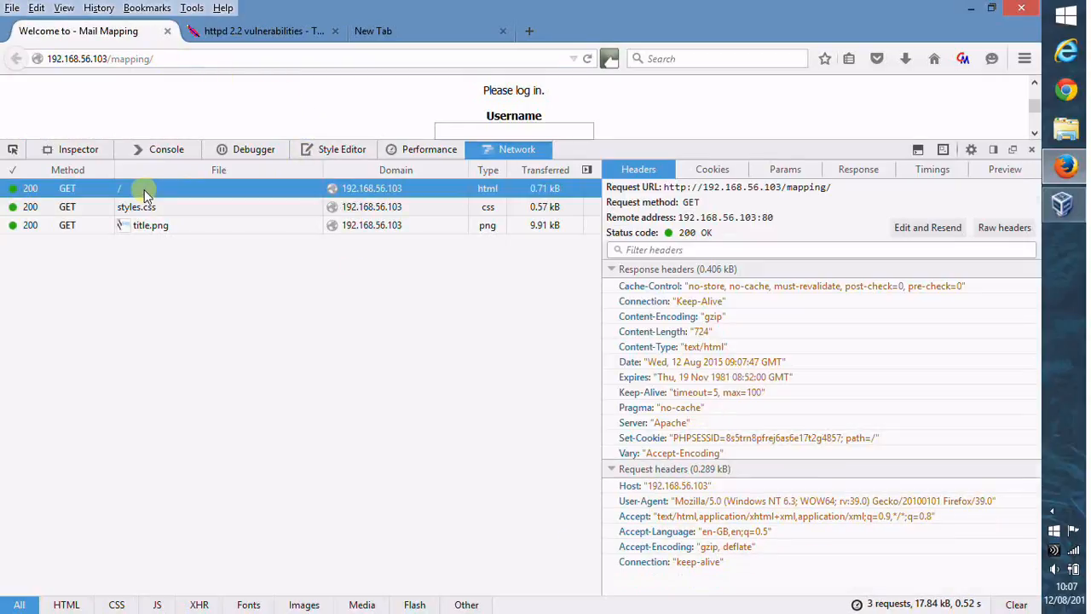